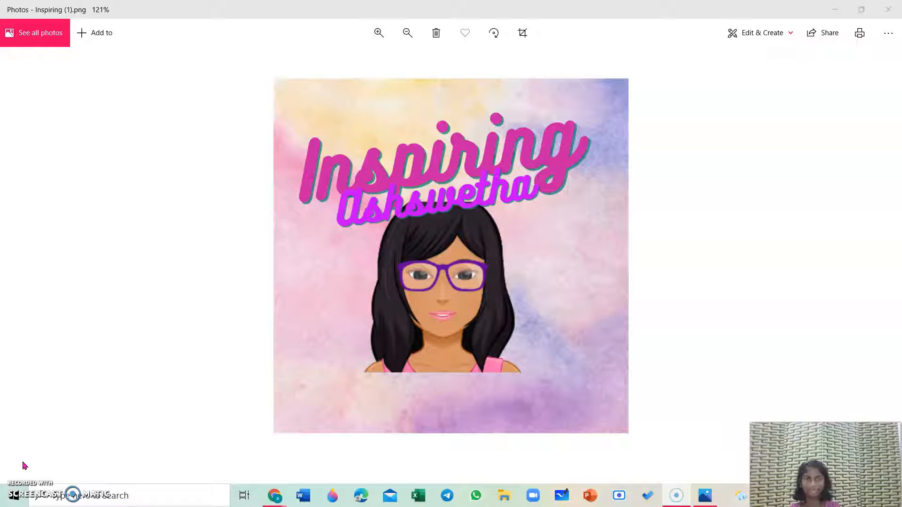
Zoom in on the Inspiring picture, then minimize the Photos window
click(378, 33)
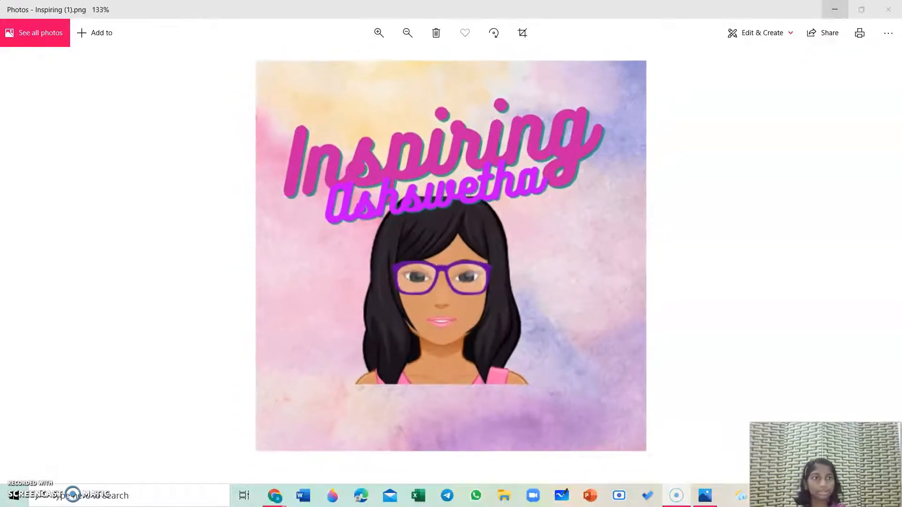
click(274, 495)
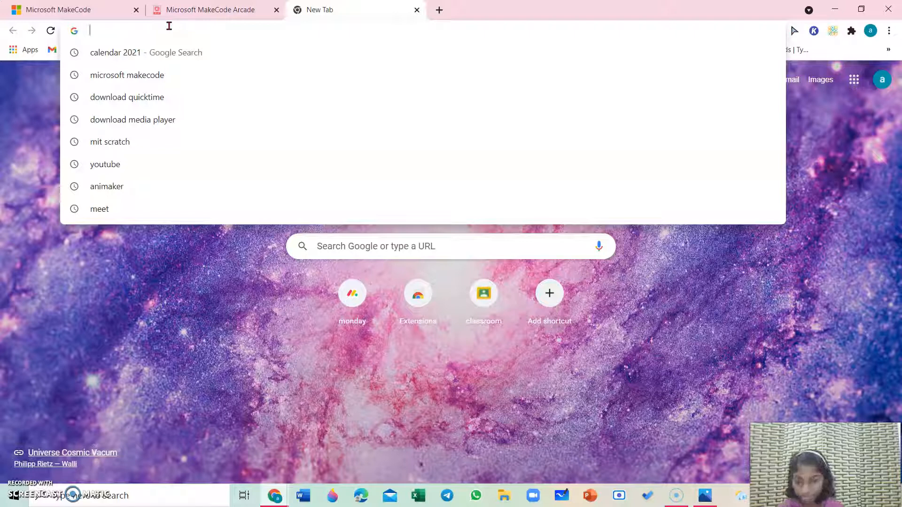
Search Google for 'micrsoft makecode' from the new tab
text(micrs)
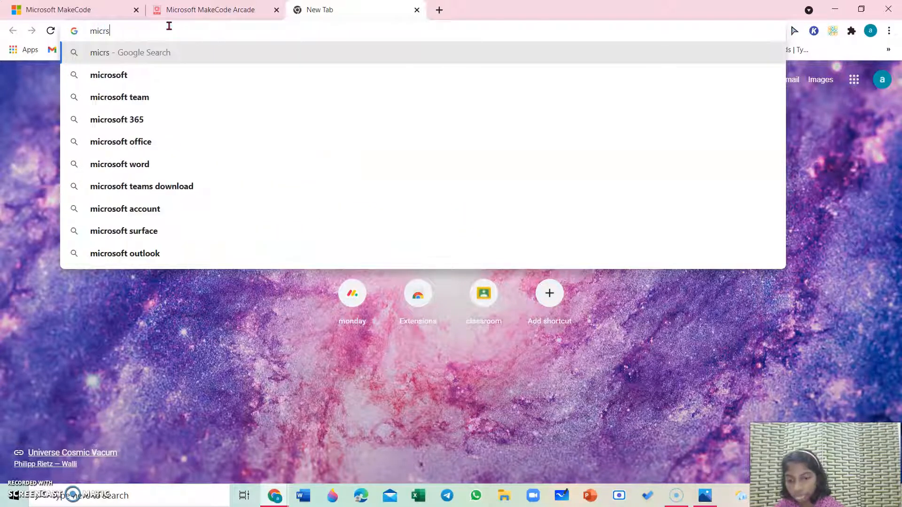
text(oft makecode)
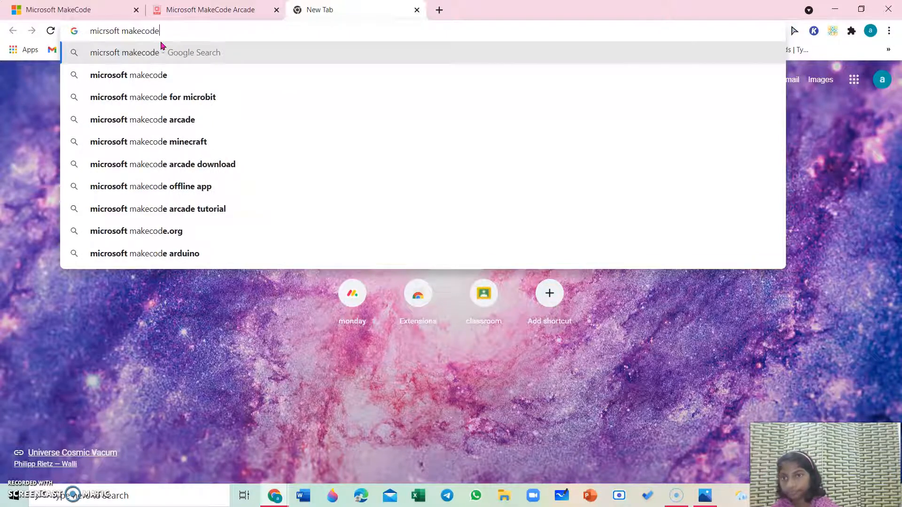
key(Enter)
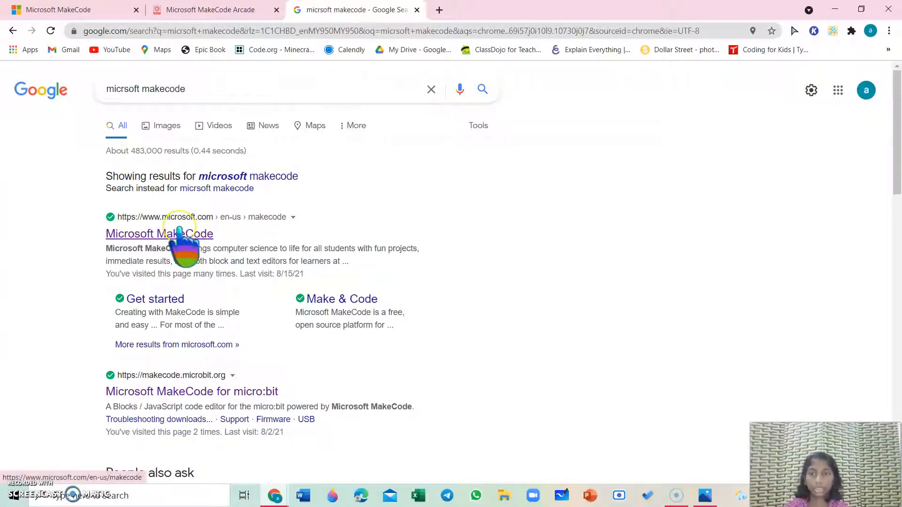
Follow the Microsoft MakeCode result and continue to the Arcade site
click(160, 234)
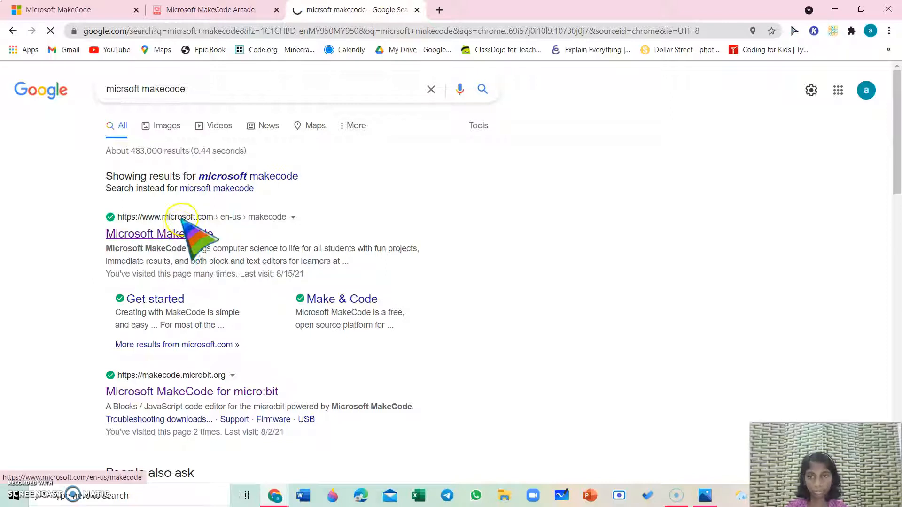
click(146, 234)
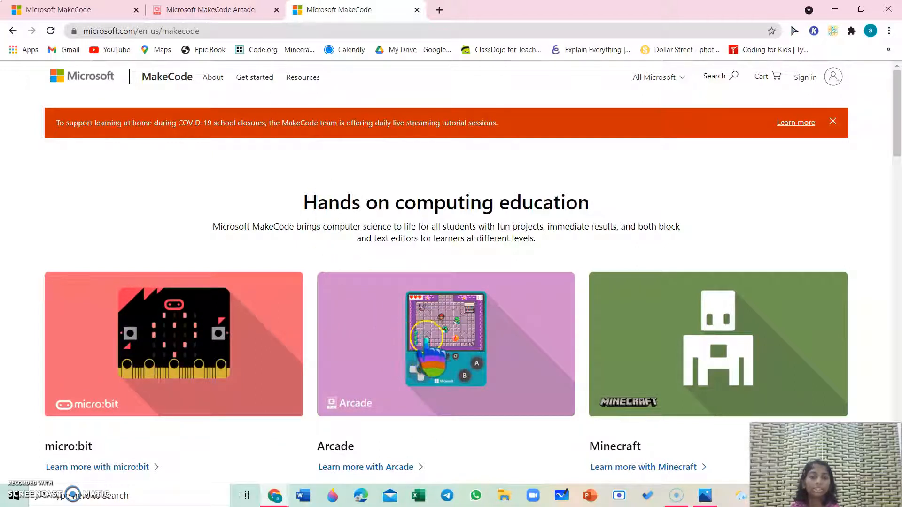
click(445, 343)
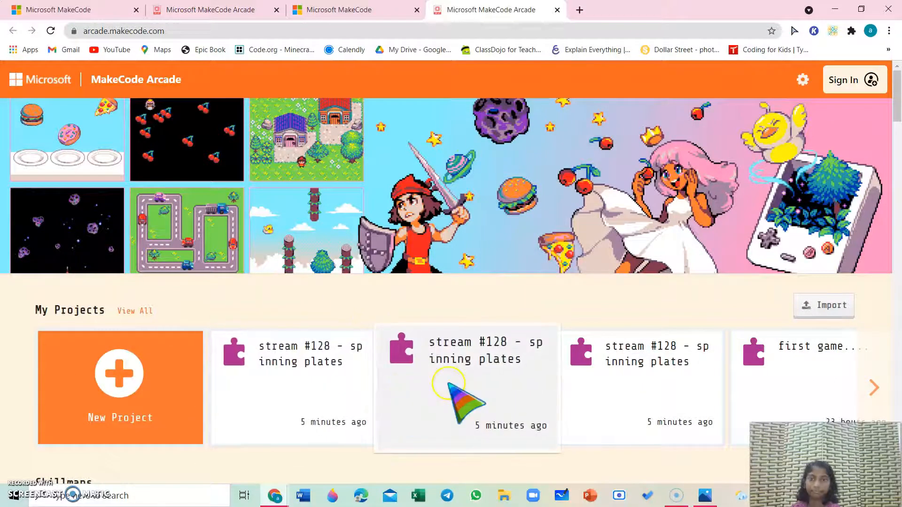
Scroll through the Arcade home page sections and launch the Beginner Skillmap card
scroll(down, 3)
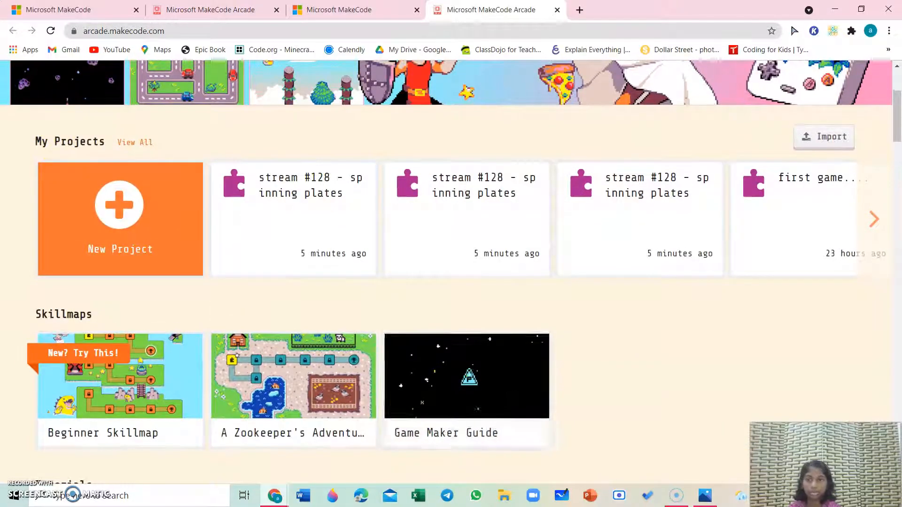
scroll(down, 3)
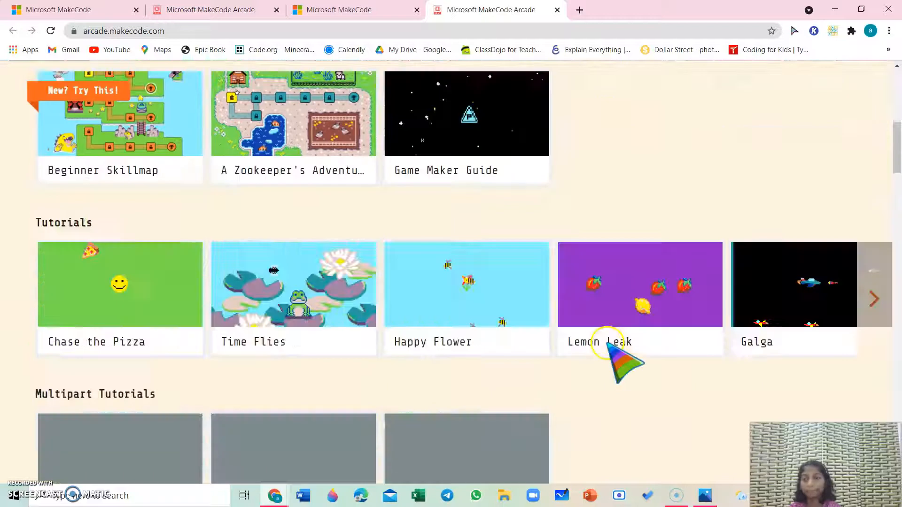
scroll(down, 3)
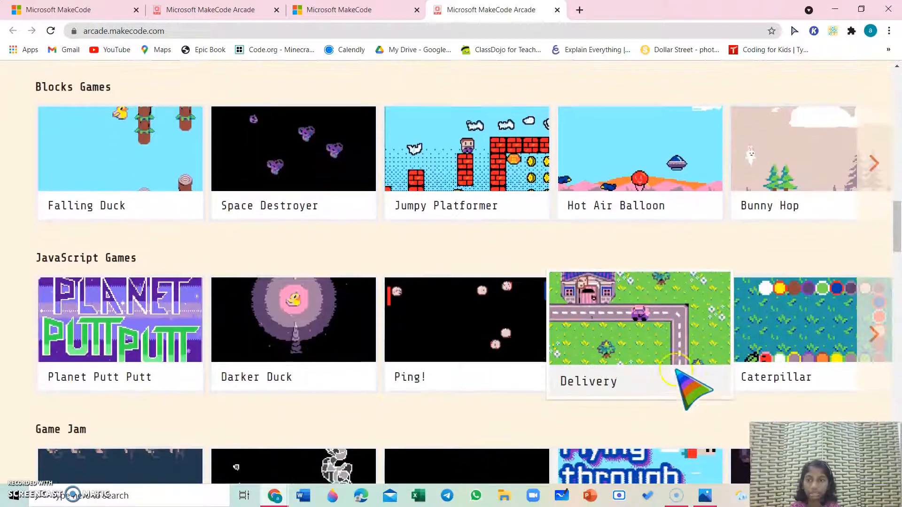
scroll(down, 3)
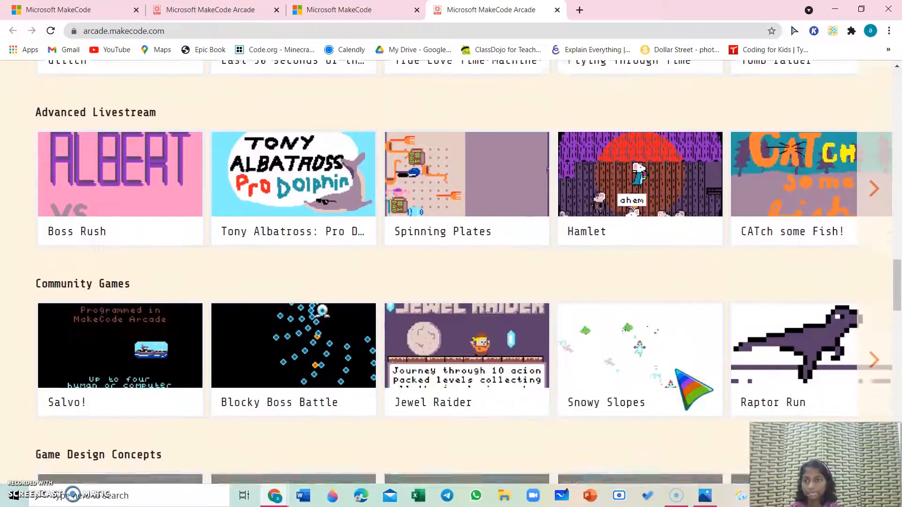
scroll(down, 3)
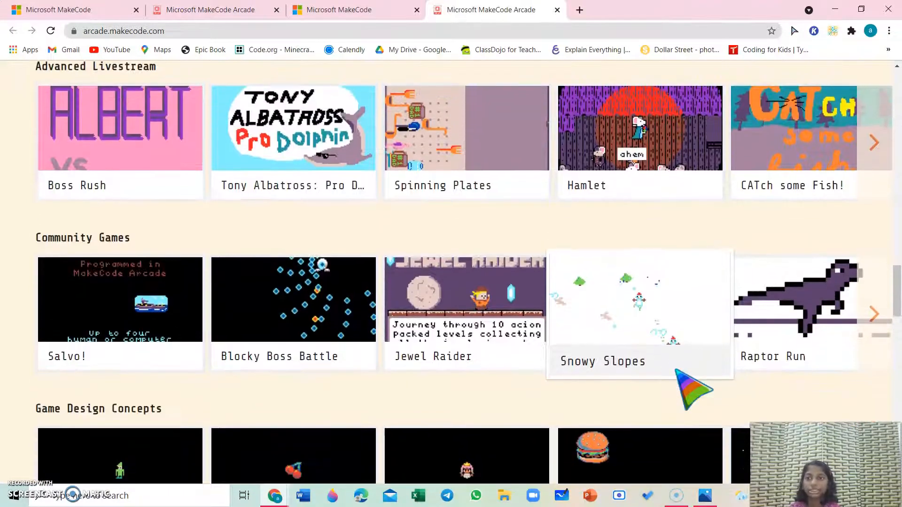
scroll(down, 3)
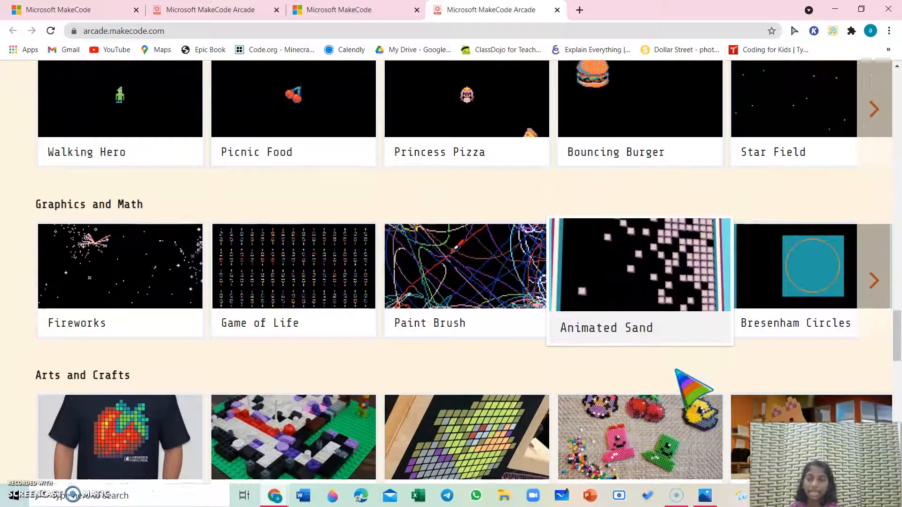
scroll(down, 3)
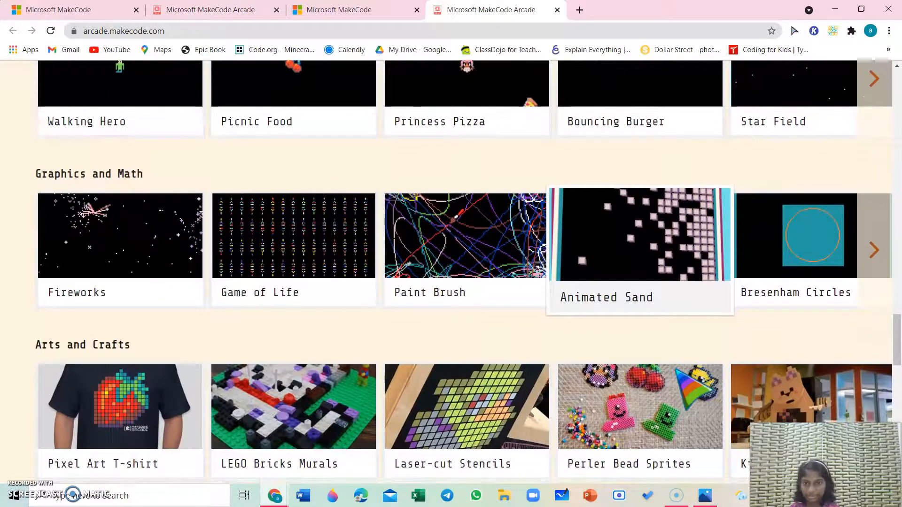
scroll(down, 3)
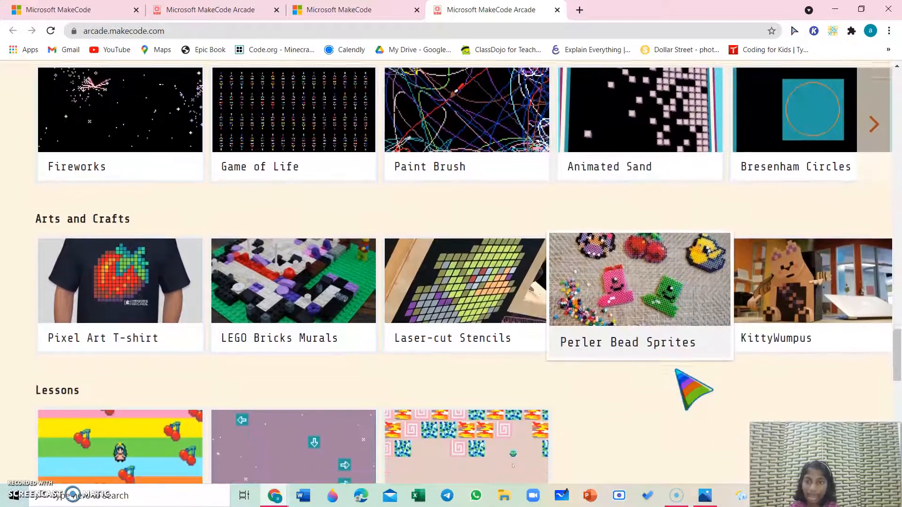
scroll(down, 3)
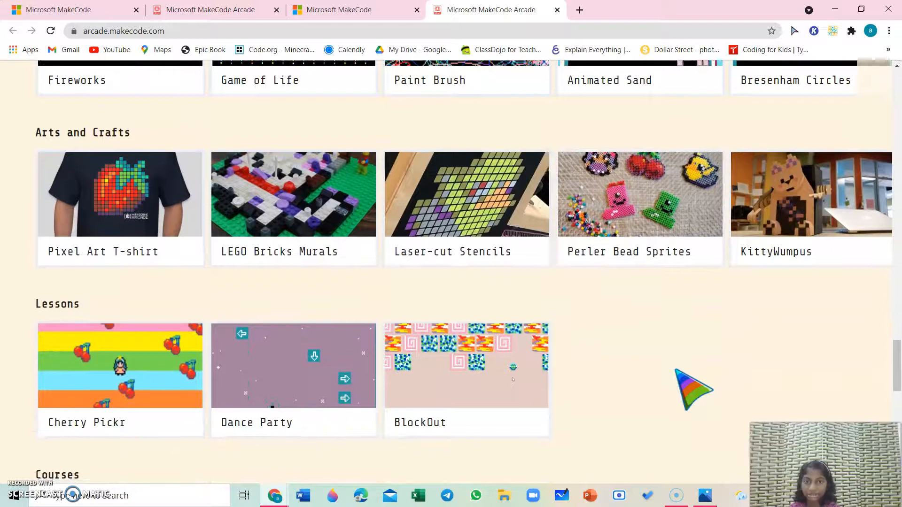
scroll(down, 3)
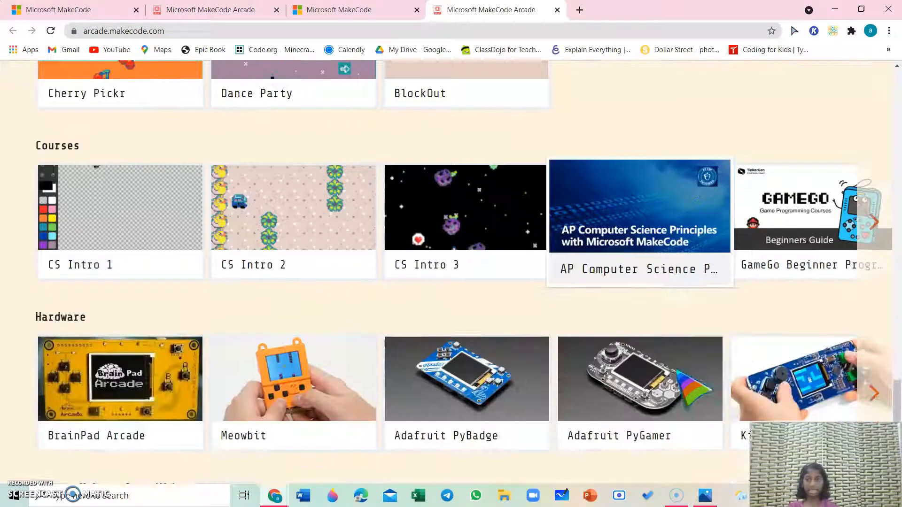
scroll(down, 3)
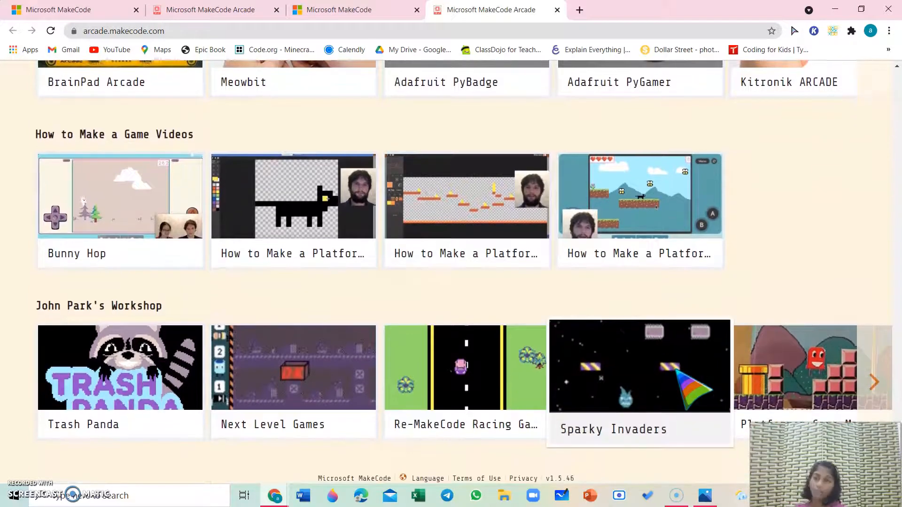
scroll(down, 3)
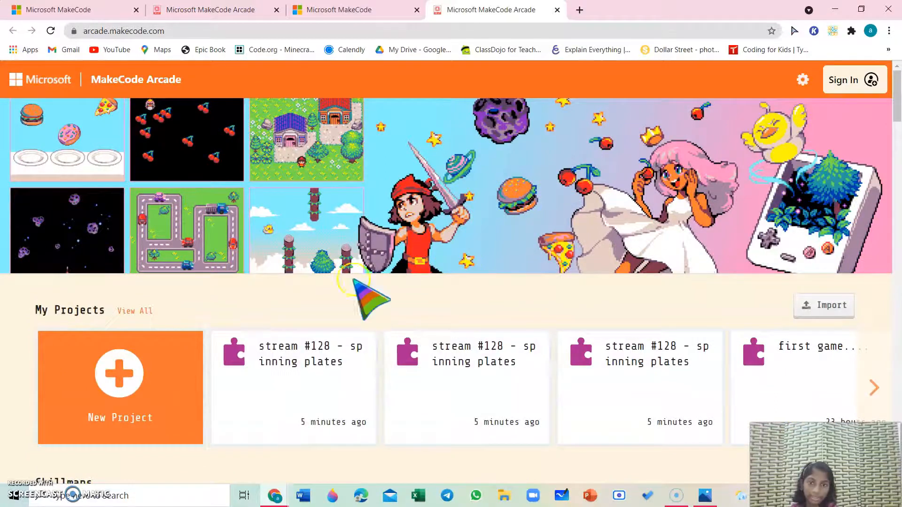
scroll(down, 3)
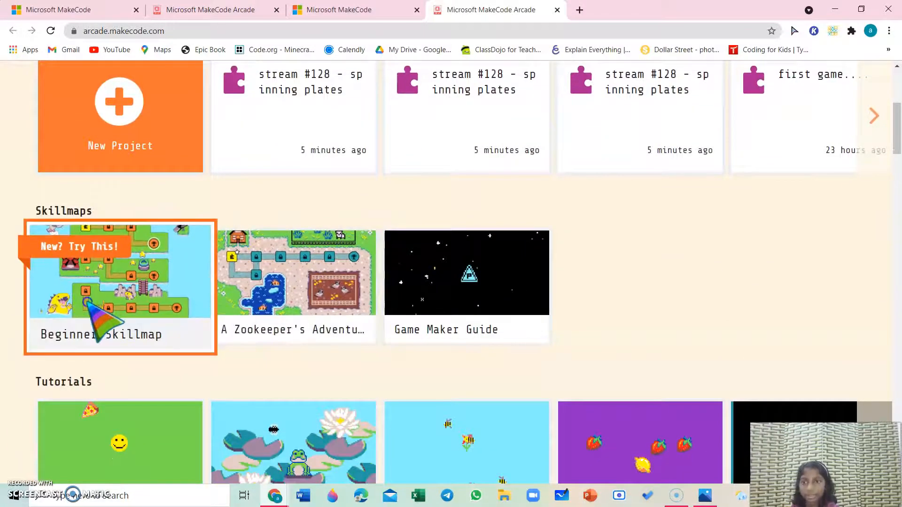
click(119, 286)
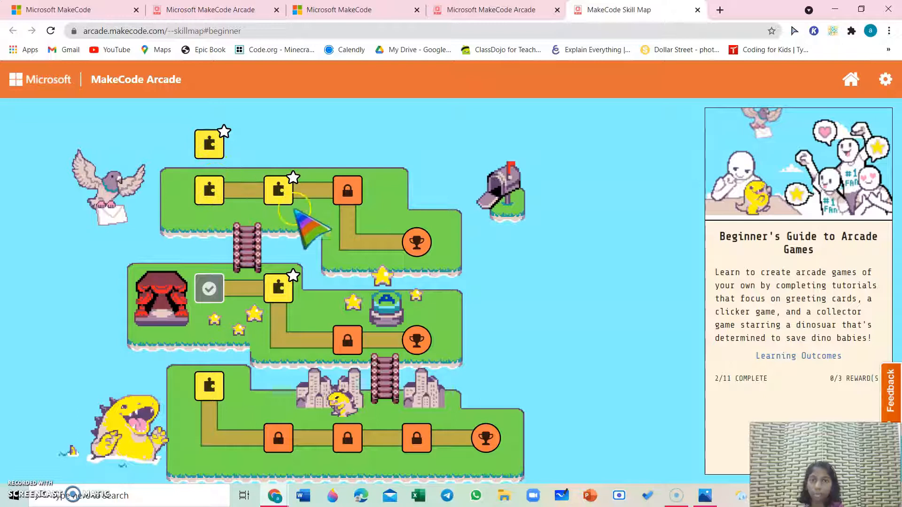
mouse_move(241, 293)
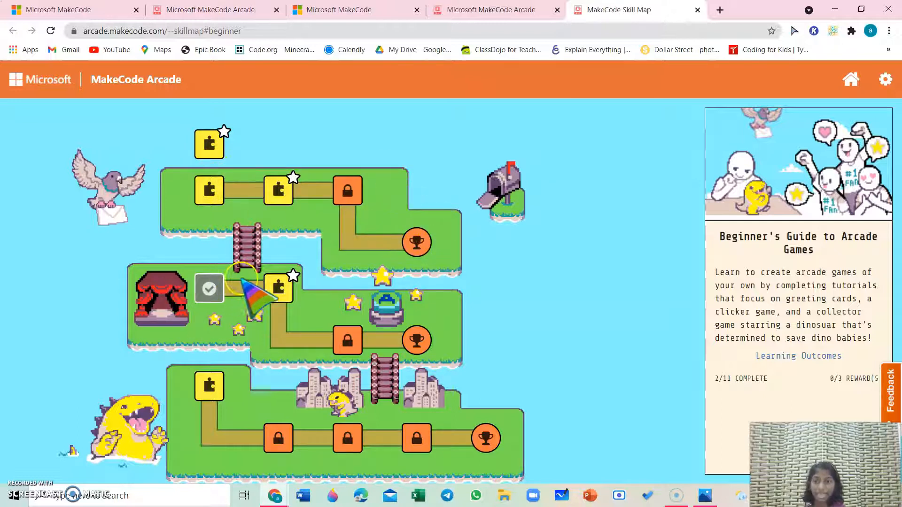
mouse_move(363, 414)
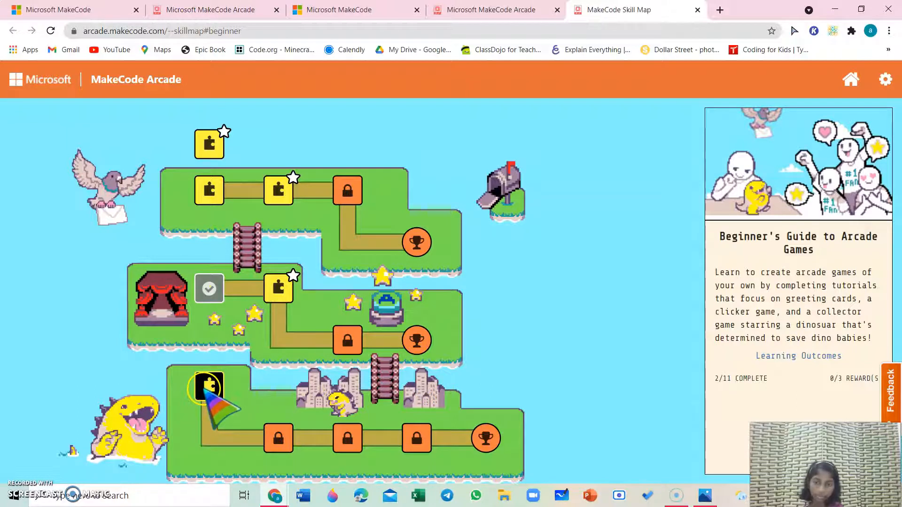
Check the Dino Hoard and Greeting Card nodes, then continue into the Dino Hoard tutorial
click(278, 190)
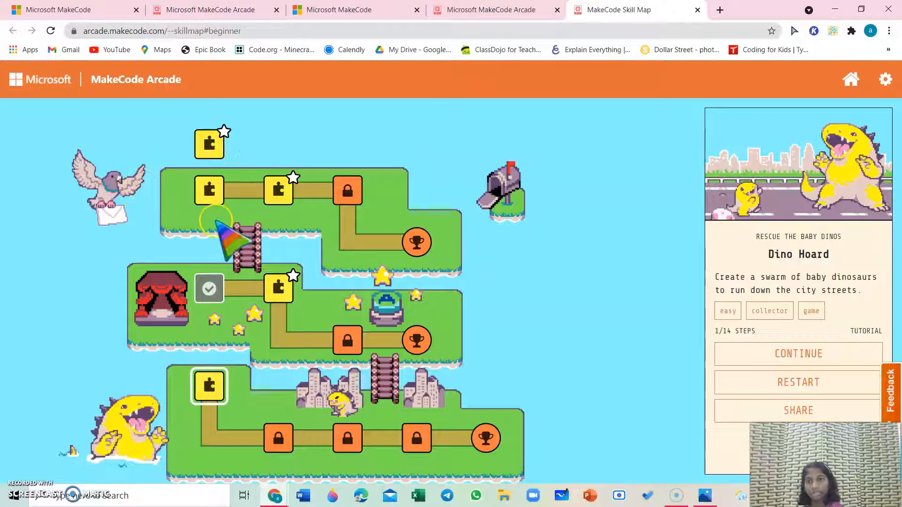
click(208, 190)
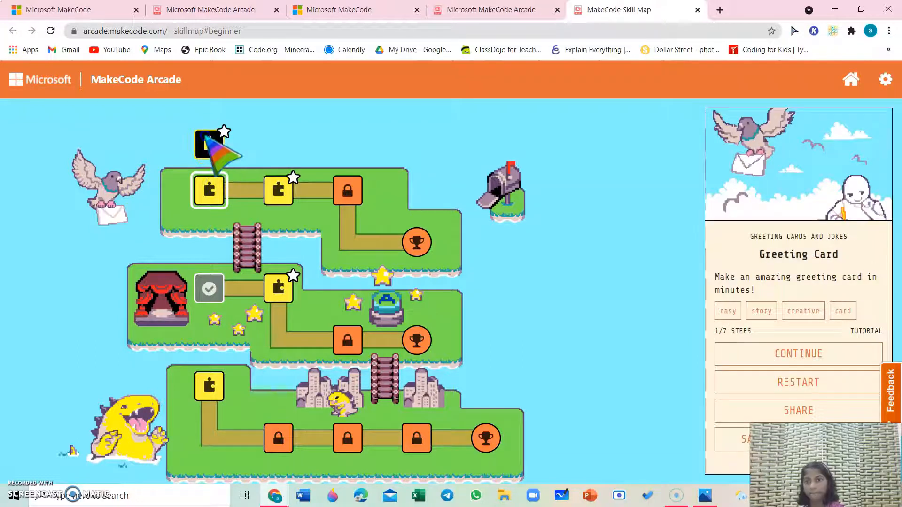
click(208, 386)
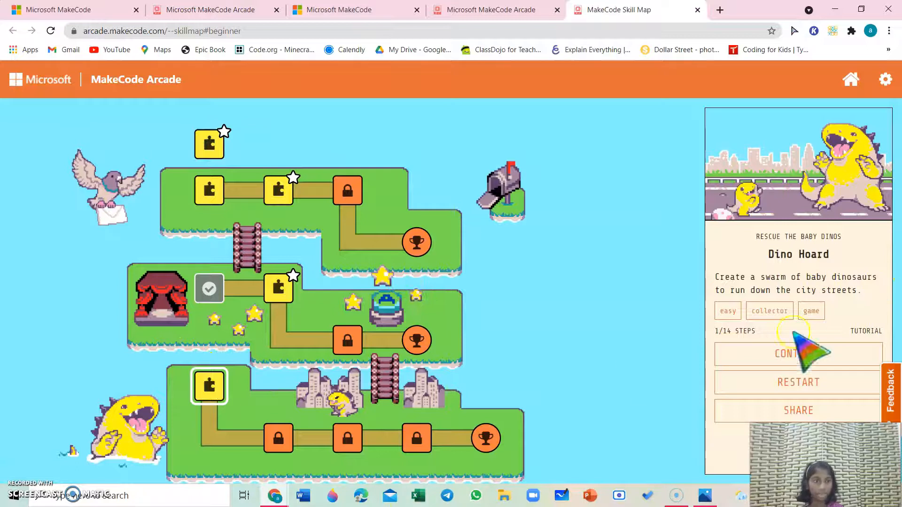
click(797, 355)
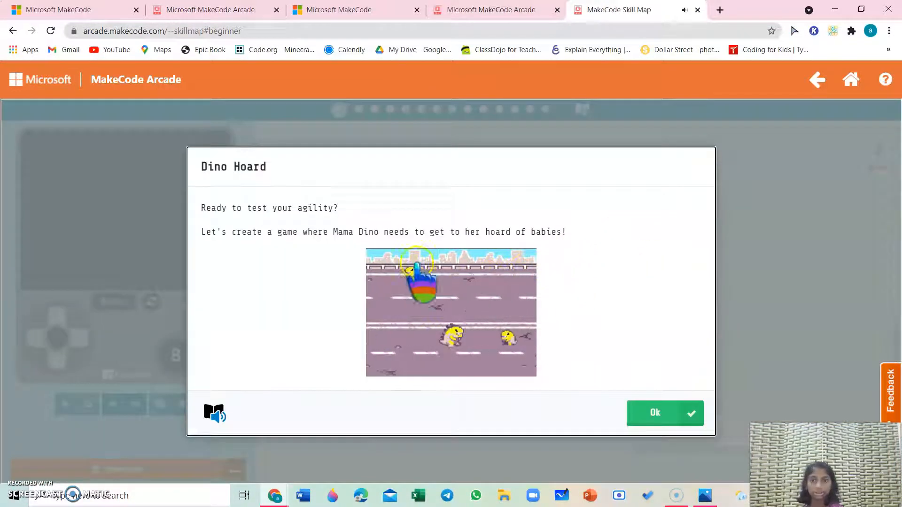
mouse_move(247, 230)
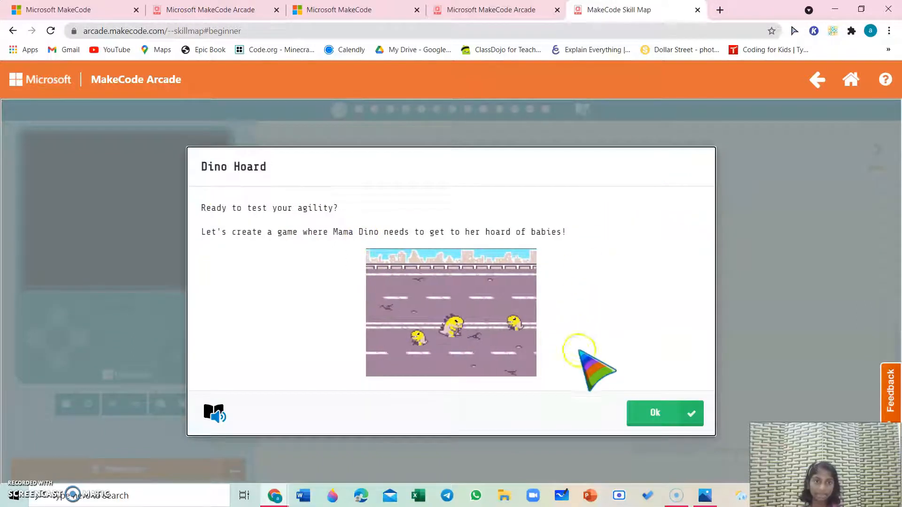
click(654, 414)
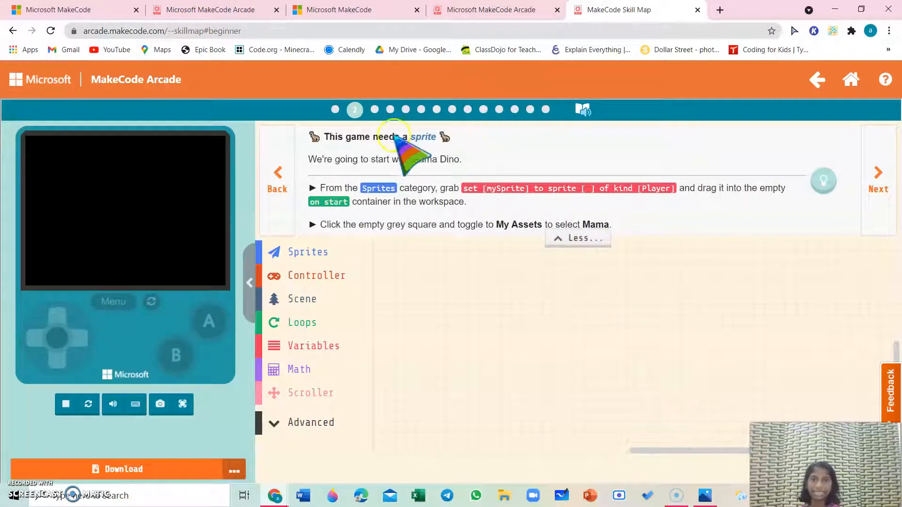
mouse_move(466, 225)
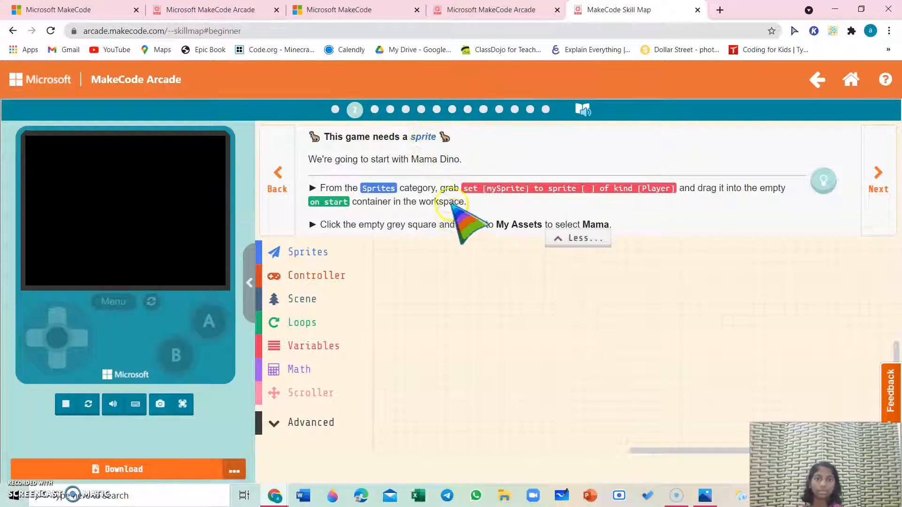
Place a set mySprite to sprite of kind Player block in on start and bring up its image choices
click(307, 251)
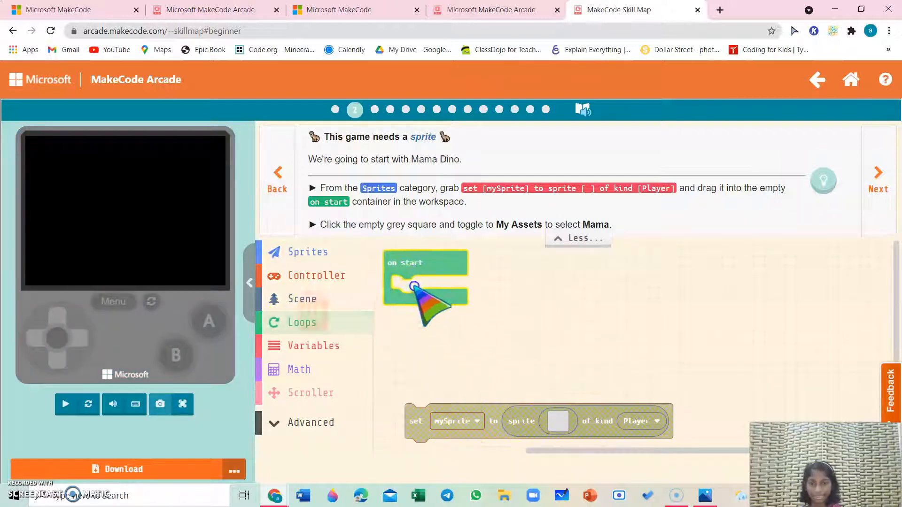
drag(537, 421, 460, 296)
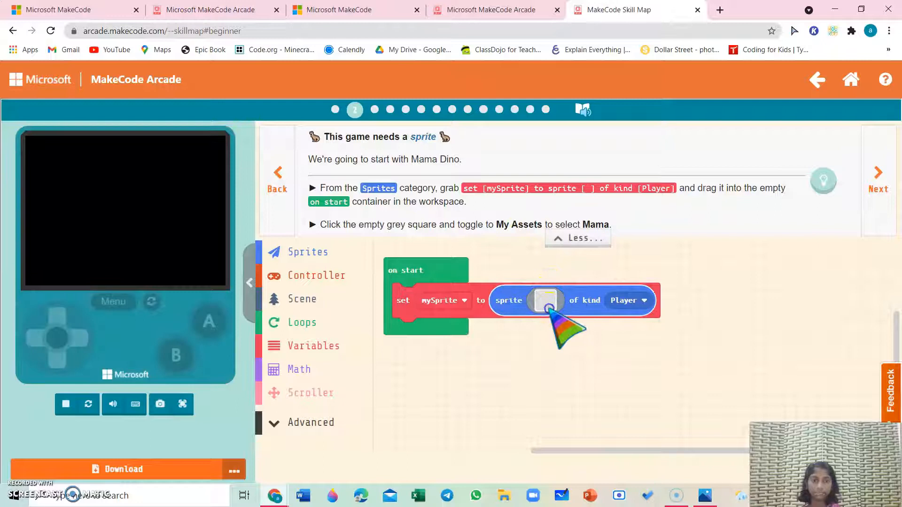
click(544, 301)
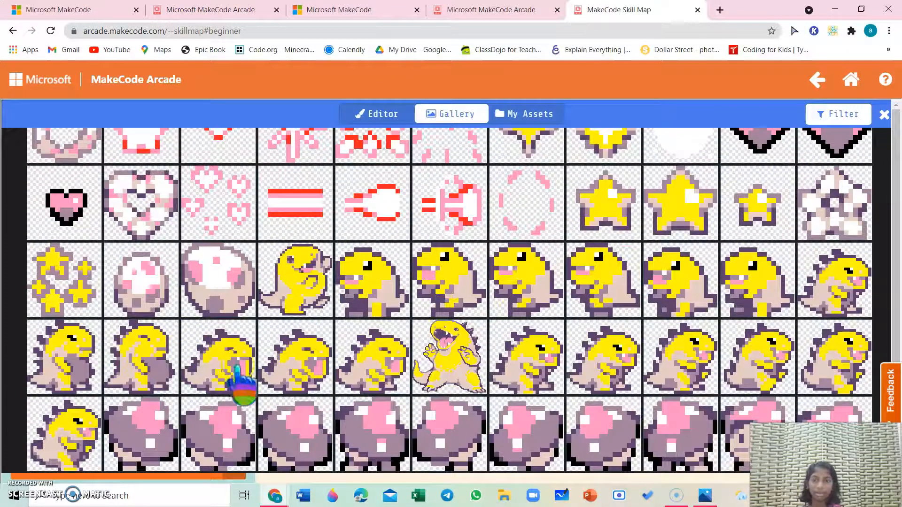
mouse_move(219, 293)
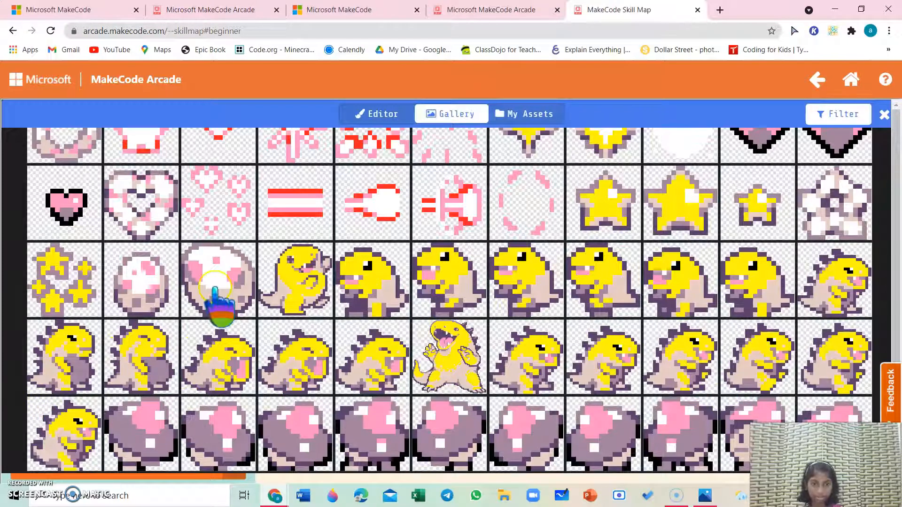
mouse_move(371, 302)
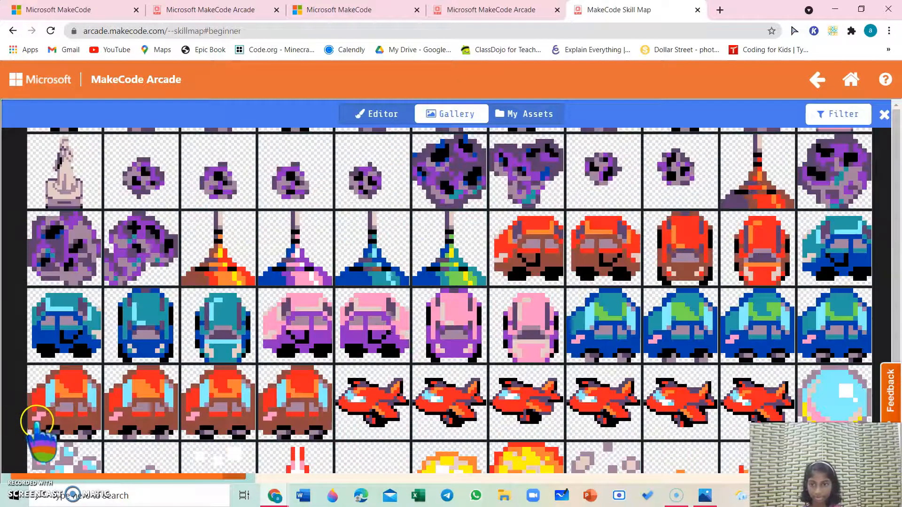
Scroll the image gallery to reach the dino pictures
scroll(down, 3)
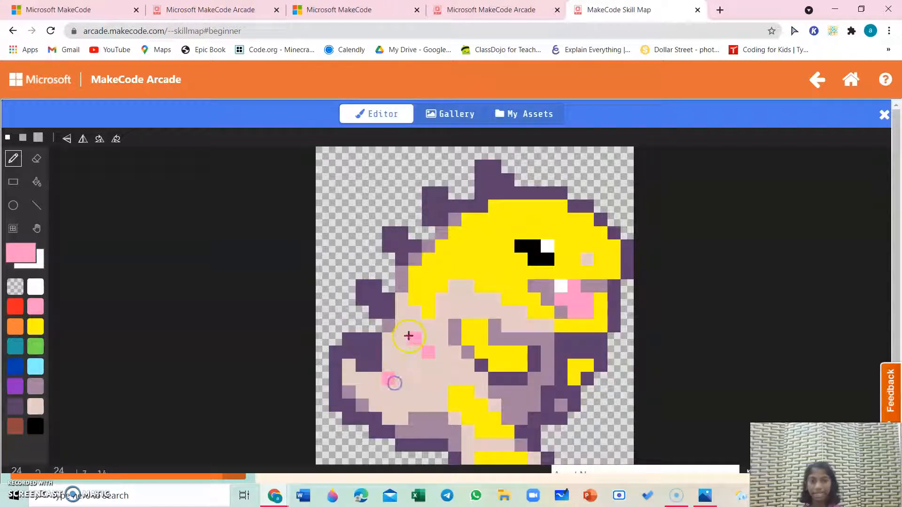
Apply the yellow dino image to the player sprite with Done
click(409, 336)
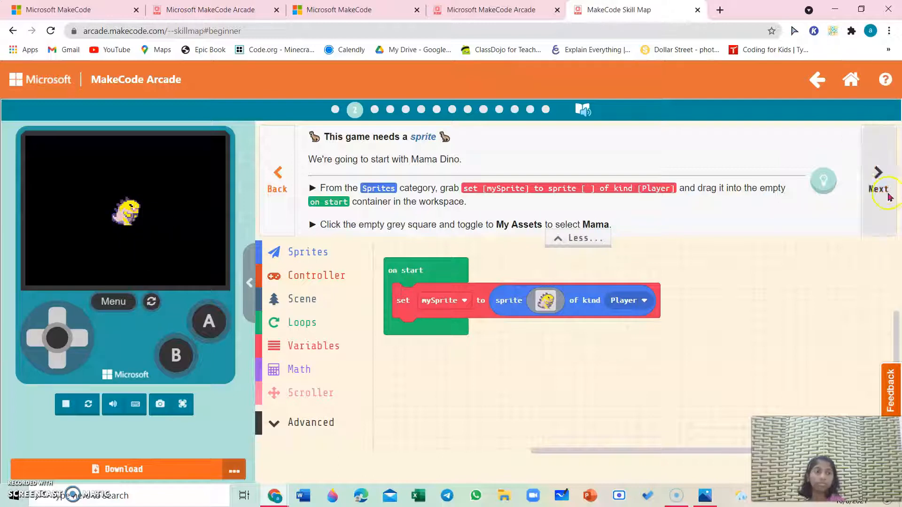
Advance to step three and add move mySprite with buttons under the set block
click(877, 183)
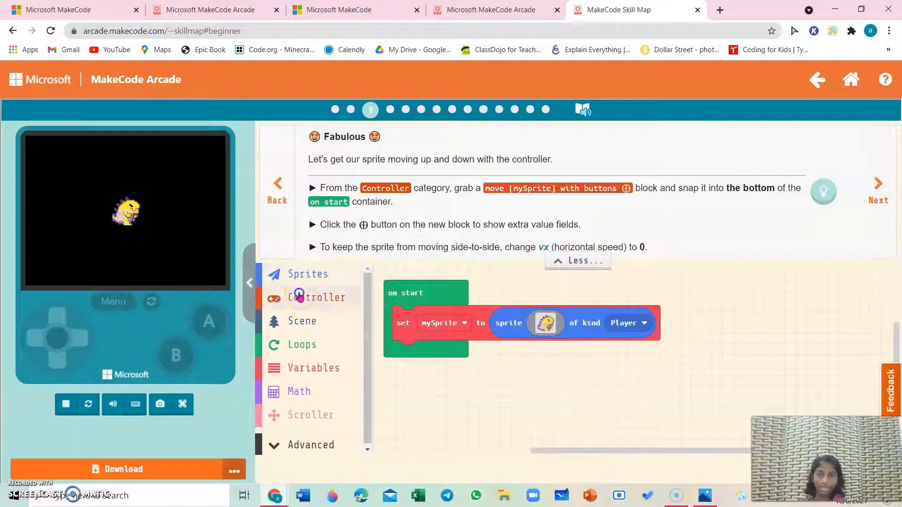
click(316, 298)
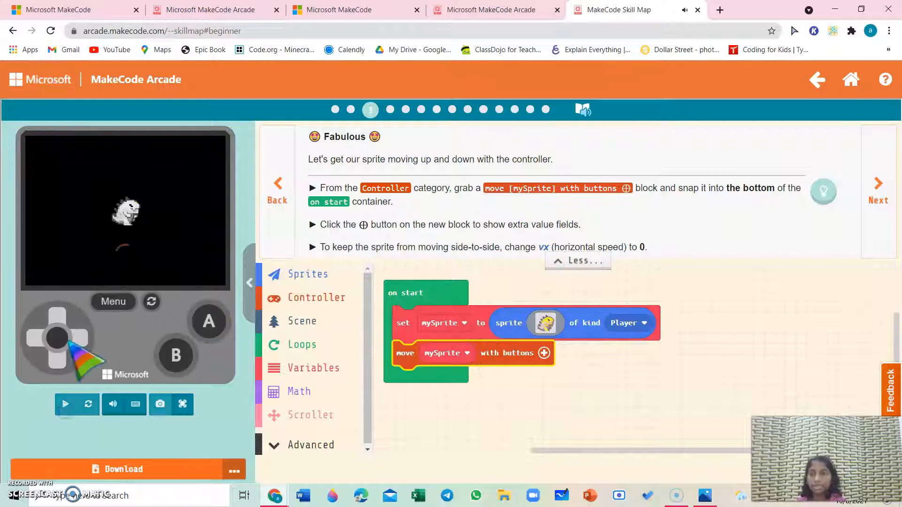
click(65, 404)
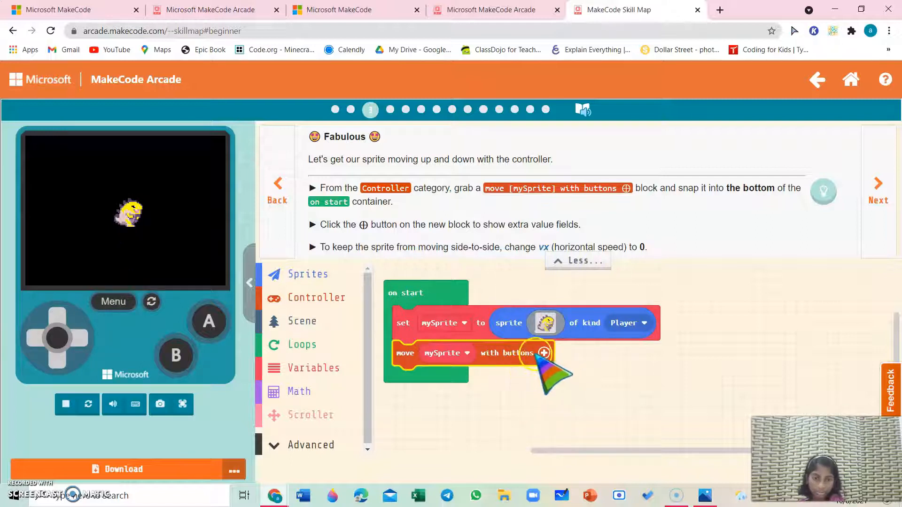
Expand the move block's speeds and set vx to 0, leaving vy at 100
click(544, 352)
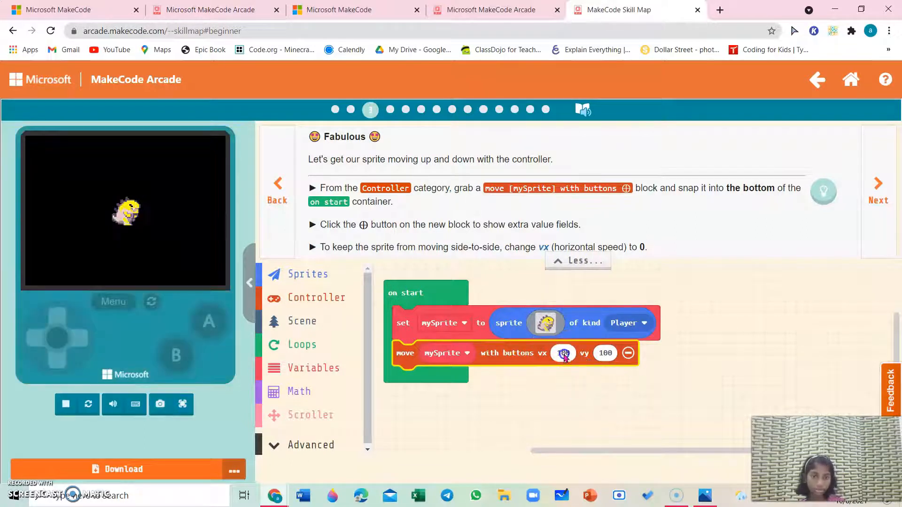
click(562, 352)
text(0)
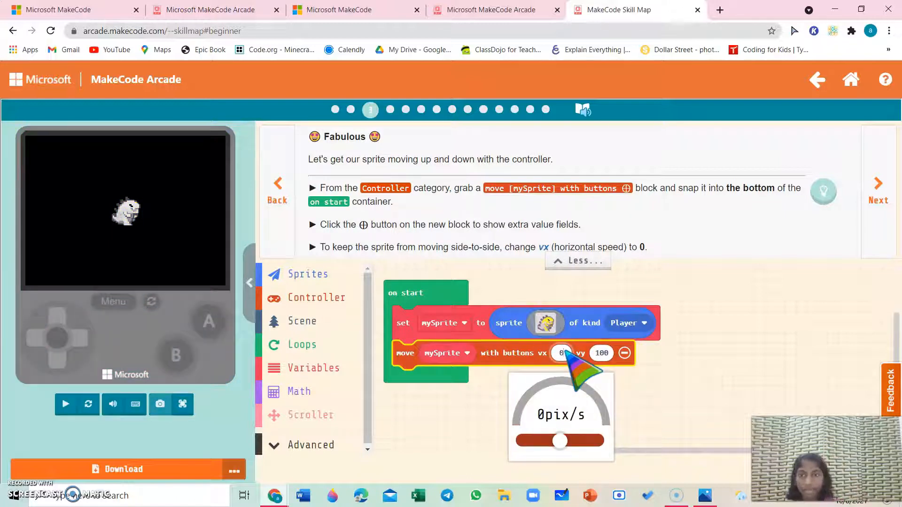
click(65, 404)
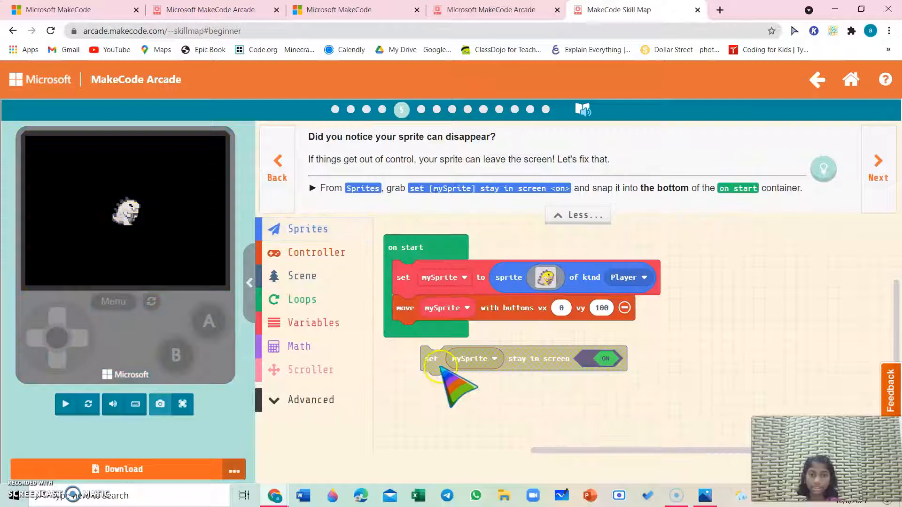
Attach set mySprite stay in screen at the bottom of on start and leave it ON
drag(443, 358, 440, 309)
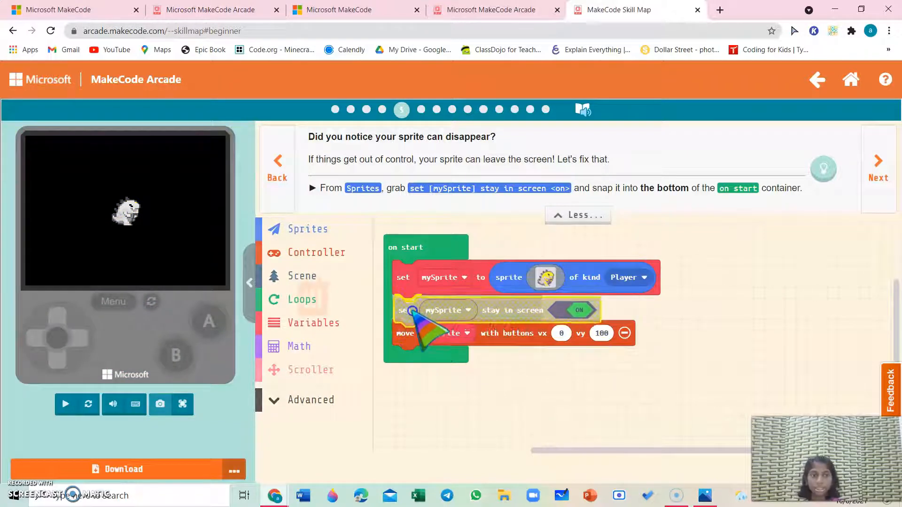
drag(414, 310, 610, 347)
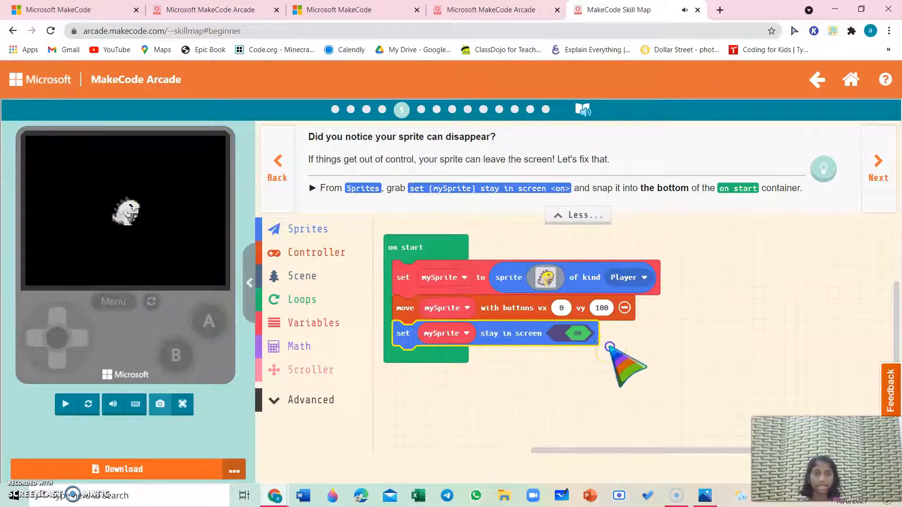
click(577, 333)
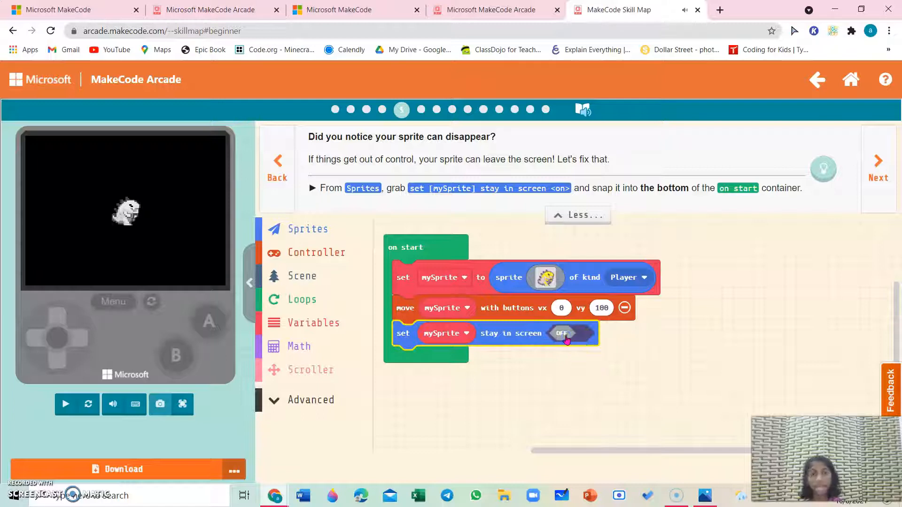
click(576, 332)
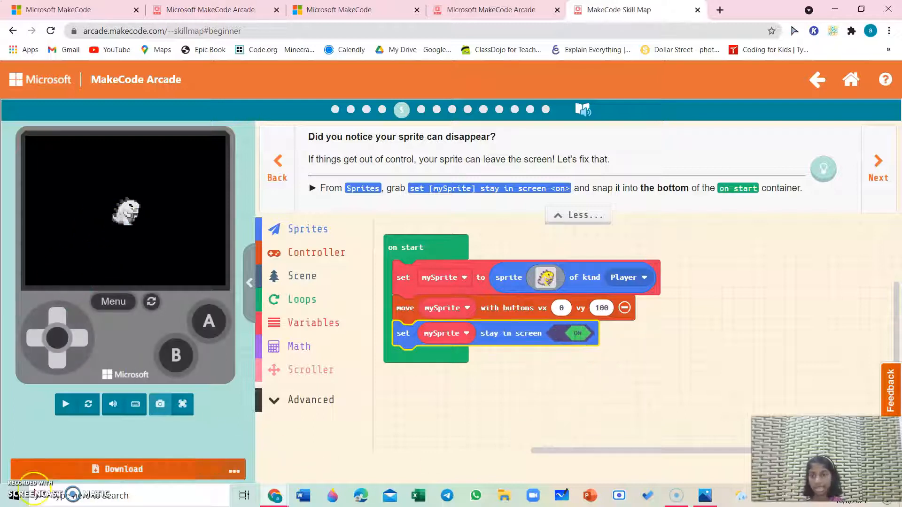
click(65, 404)
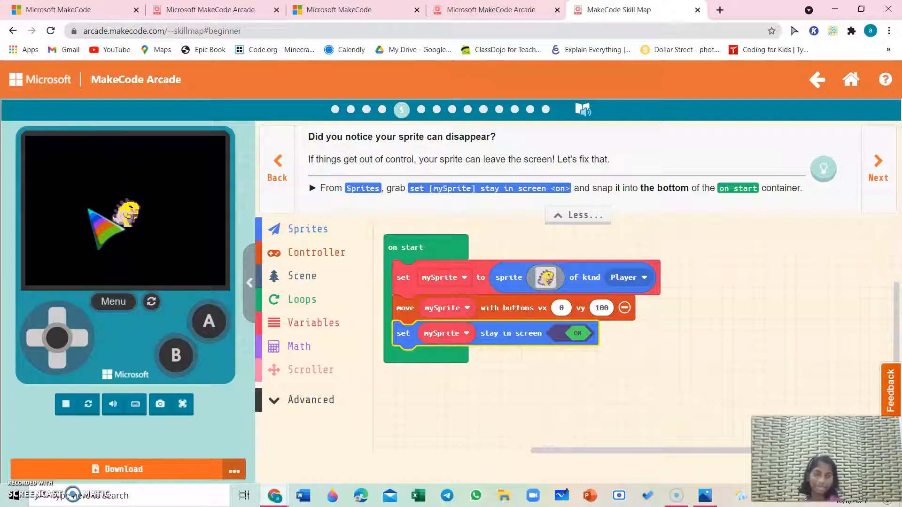
Add a set background image block from Scene to the top of on start and start choosing its picture
click(877, 160)
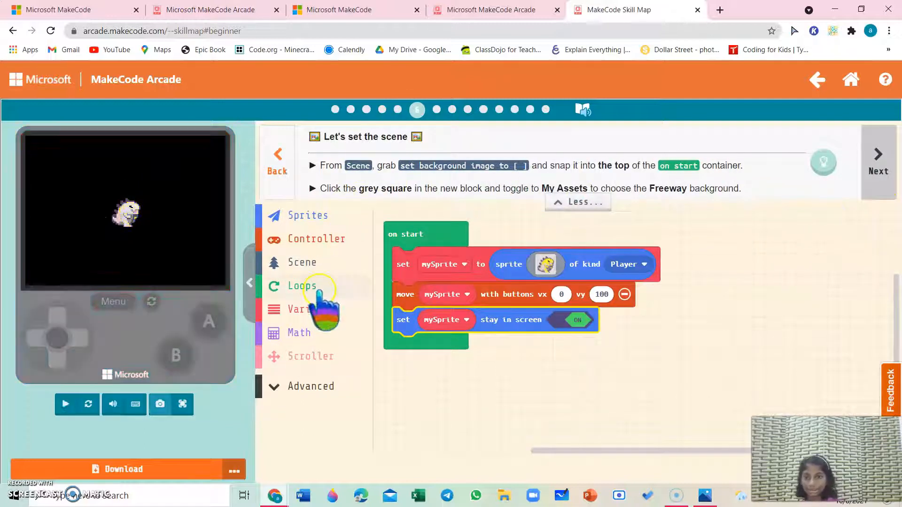
click(303, 262)
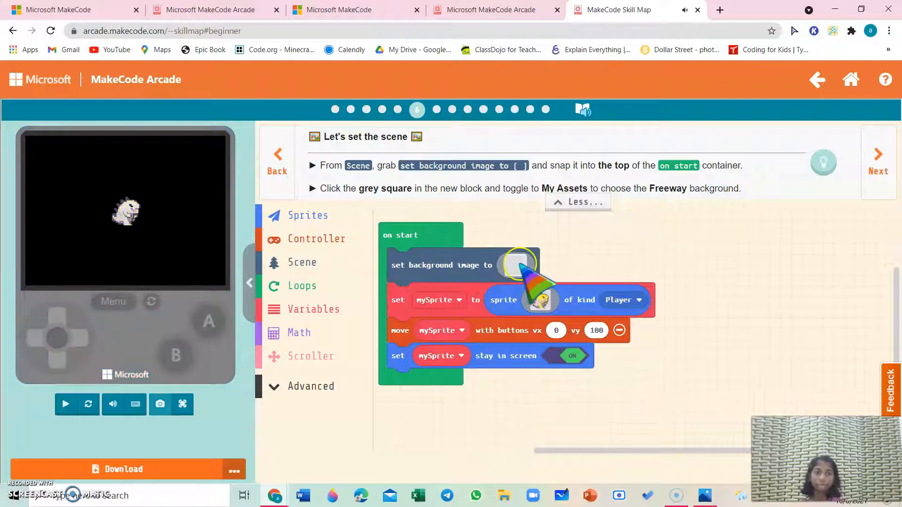
click(516, 265)
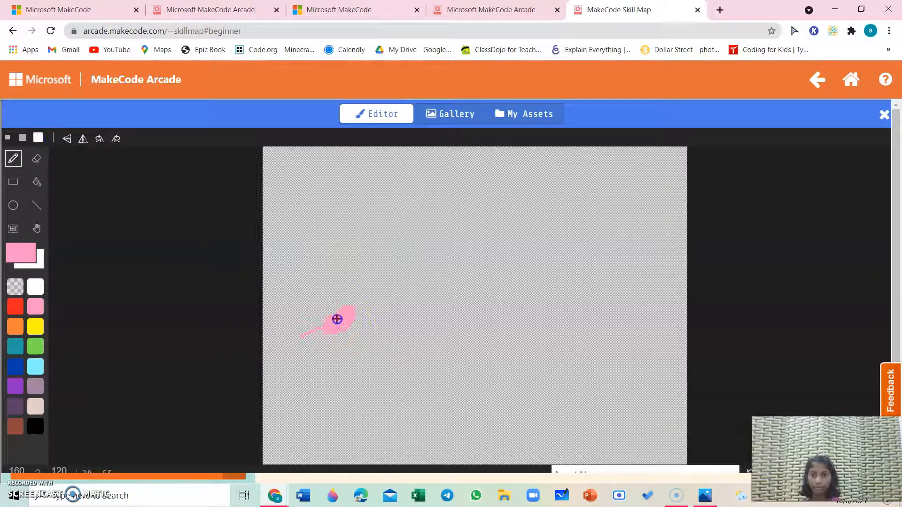
Erase the stray pink mark and browse Gallery then My Assets to pick the Freeway background
click(37, 158)
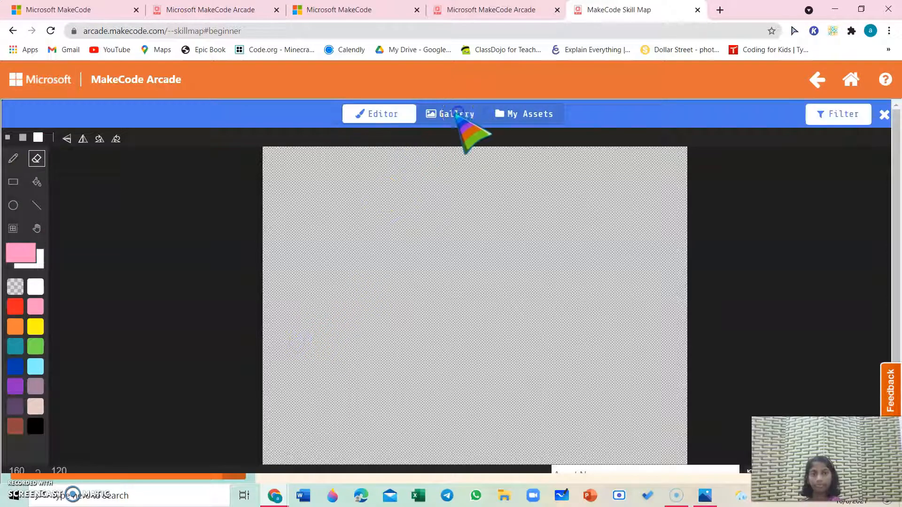
click(455, 113)
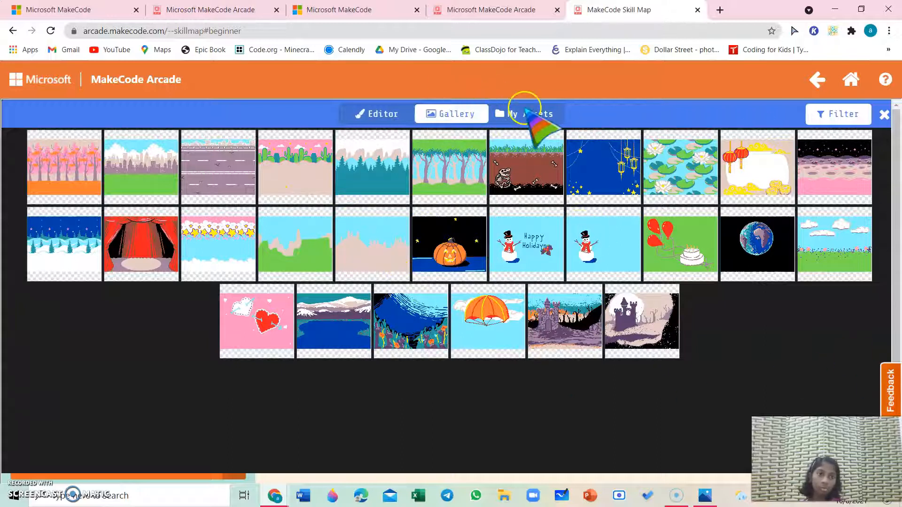
click(525, 114)
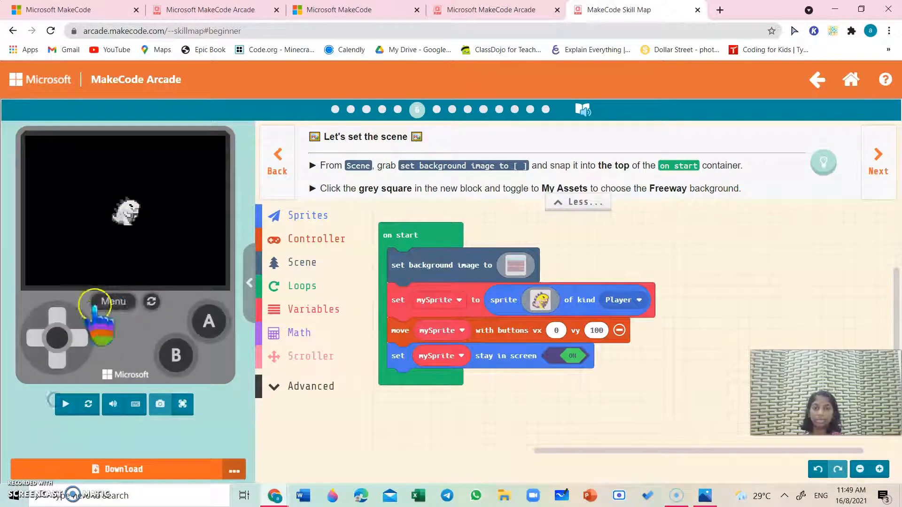
Add scroll background vx -50 vy 0 to the end of on start and run the game to watch it scroll sideways
click(65, 403)
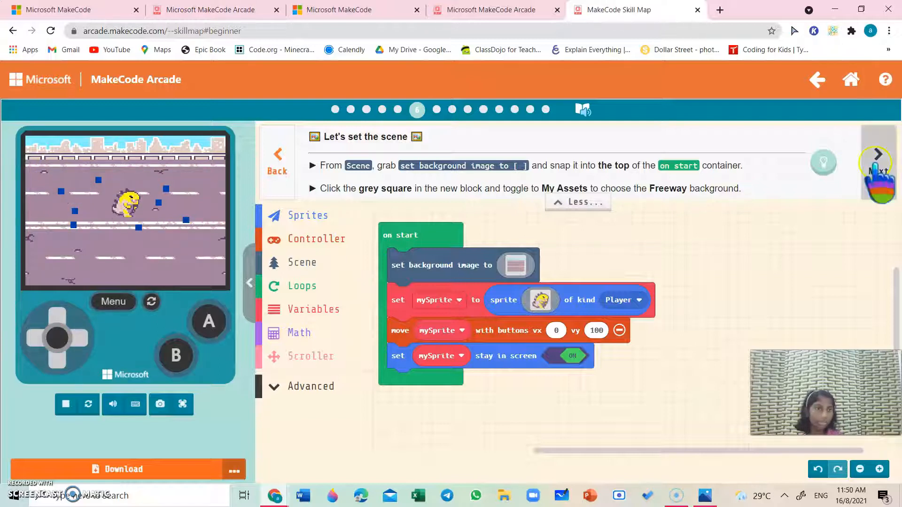
click(876, 155)
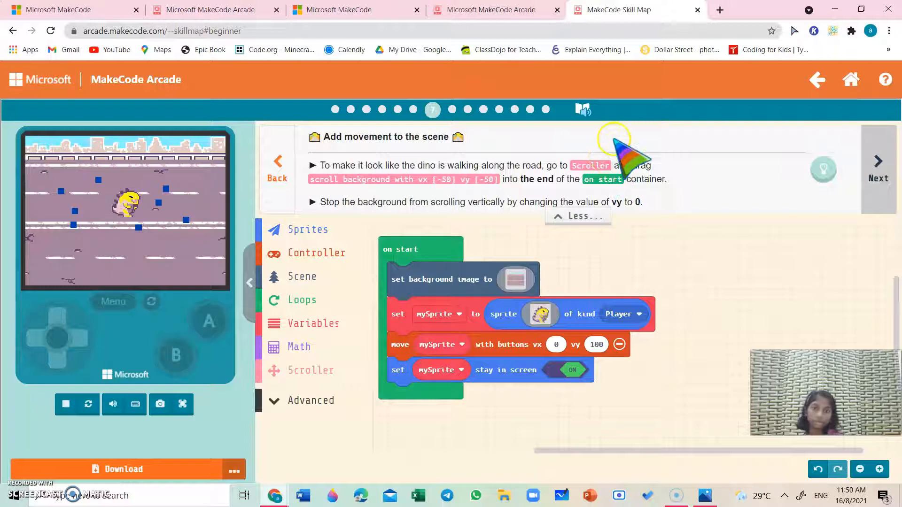
click(311, 370)
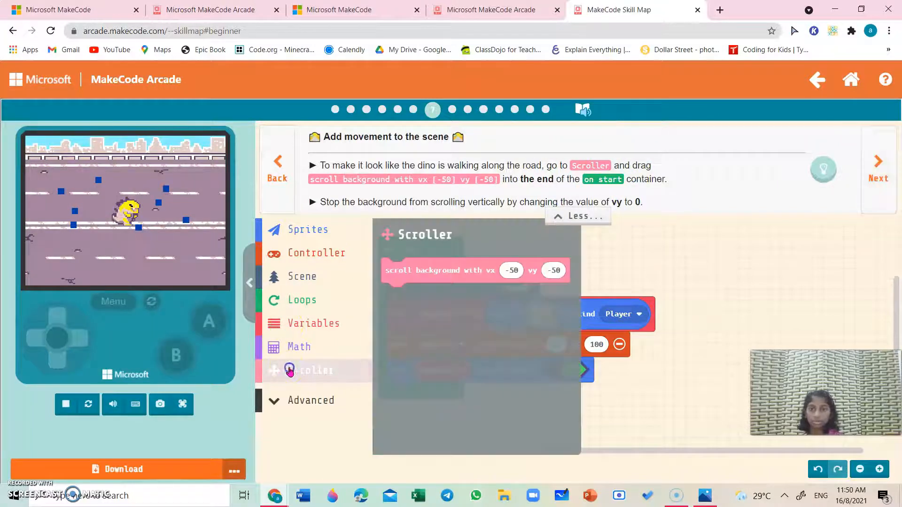
click(440, 271)
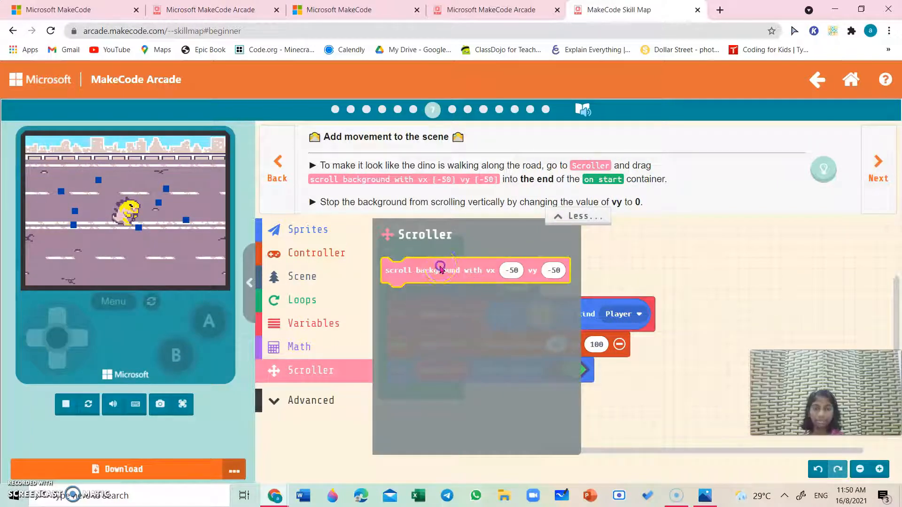
drag(475, 271, 489, 388)
text(0)
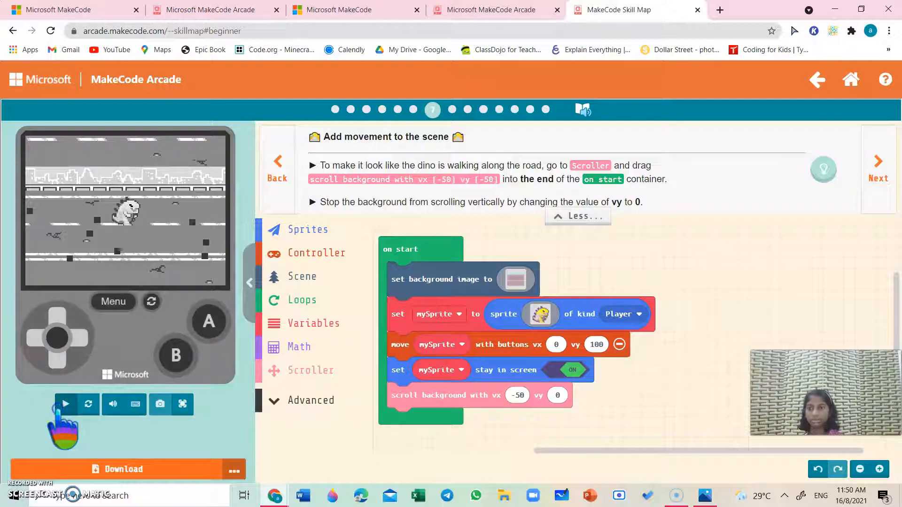
click(64, 404)
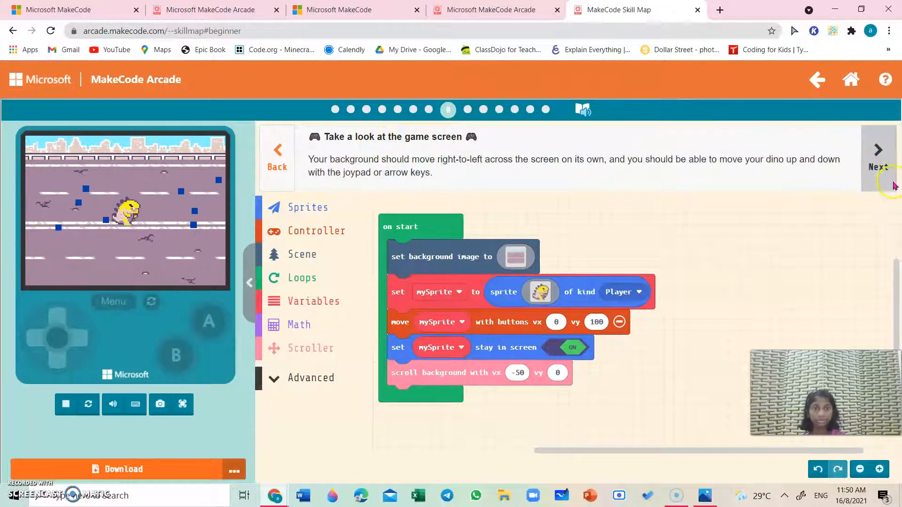
Move to the baby-dino step and add a forever loop holding a projectile-from-side block
click(878, 149)
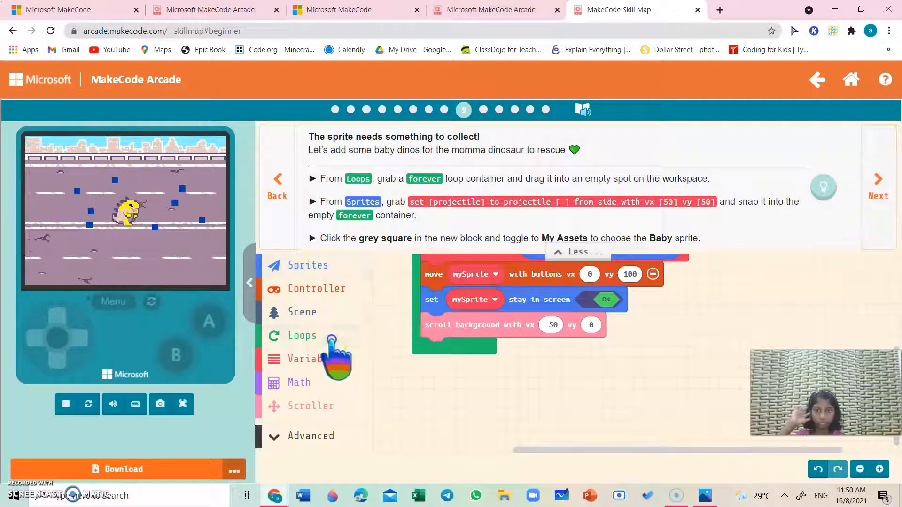
drag(334, 357, 476, 396)
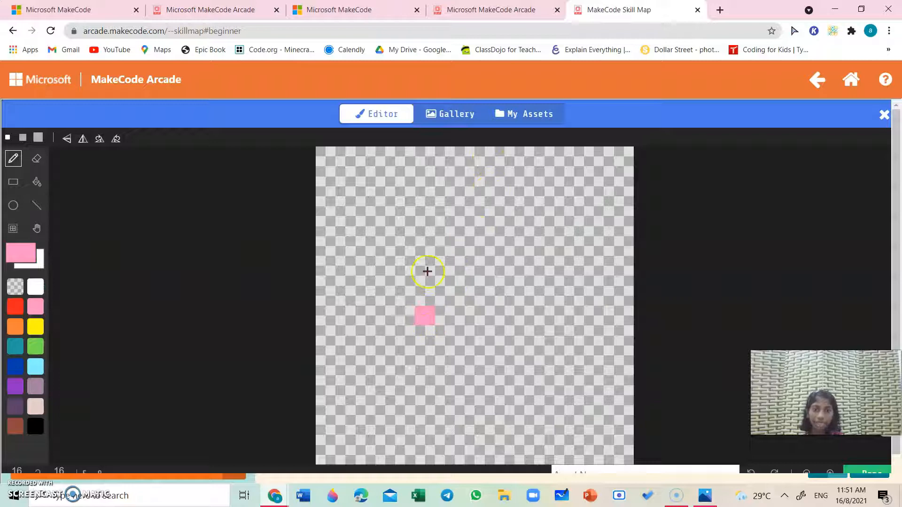
Choose the Baby sprite from My Assets for the projectile and run the game to see babies appear
click(524, 114)
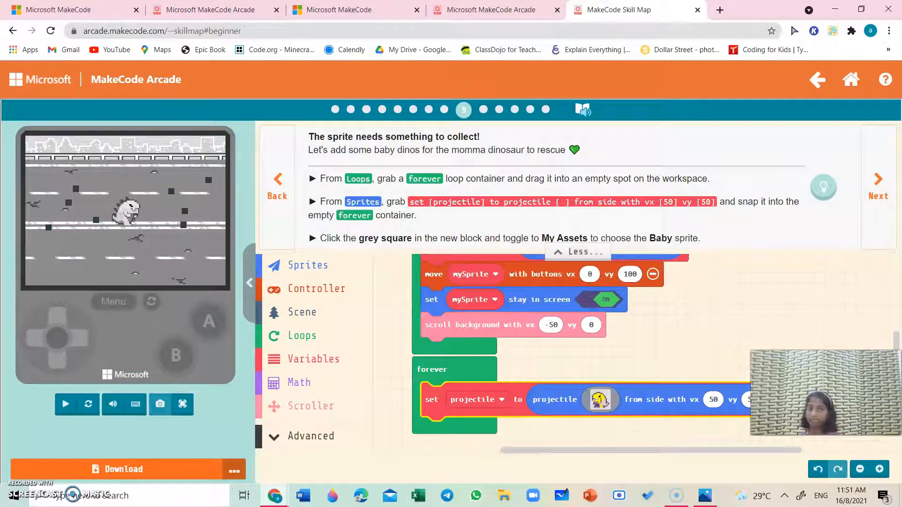
click(65, 404)
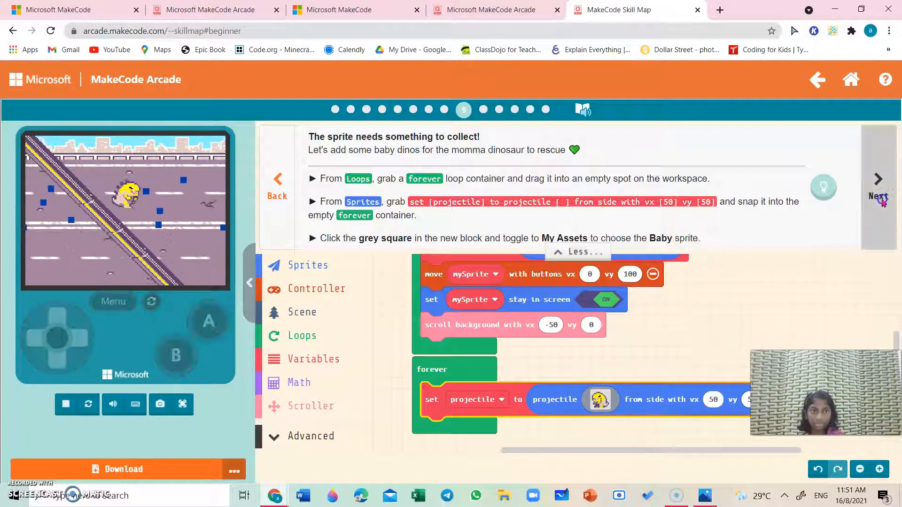
Set the projectile's speed to vx -90, vy 0 and restart the game to test it
click(878, 178)
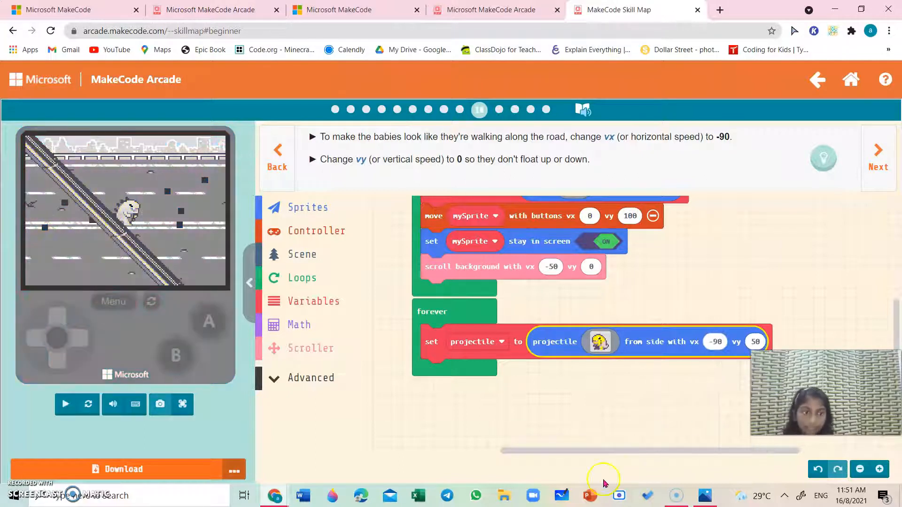
click(65, 404)
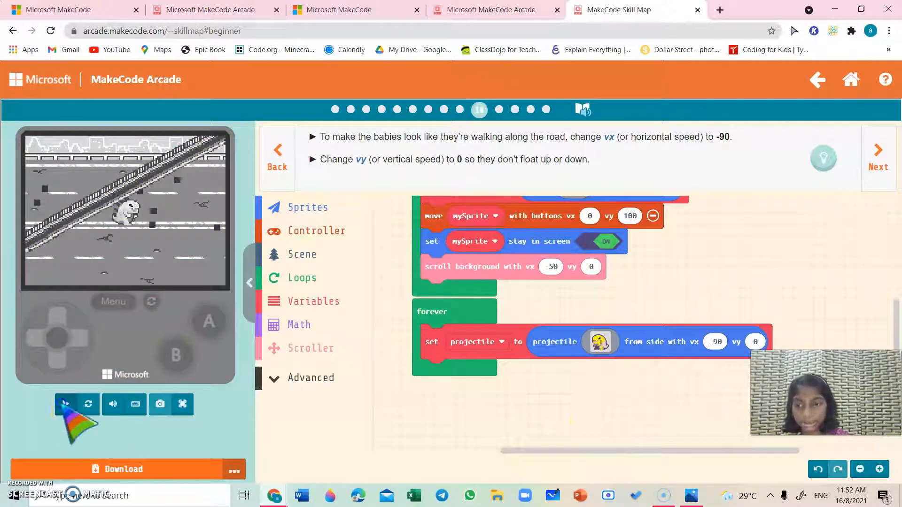
click(64, 404)
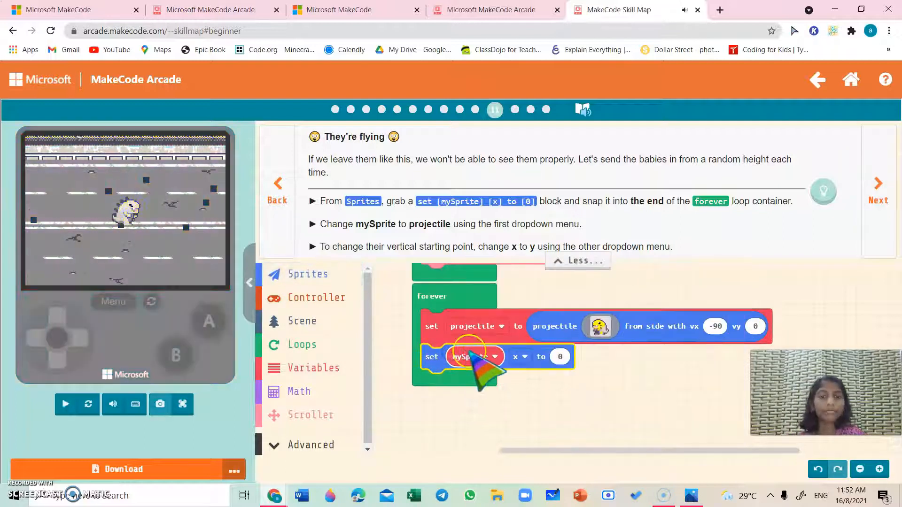
Change the new block to set projectile y to 0 and run the game again
click(474, 357)
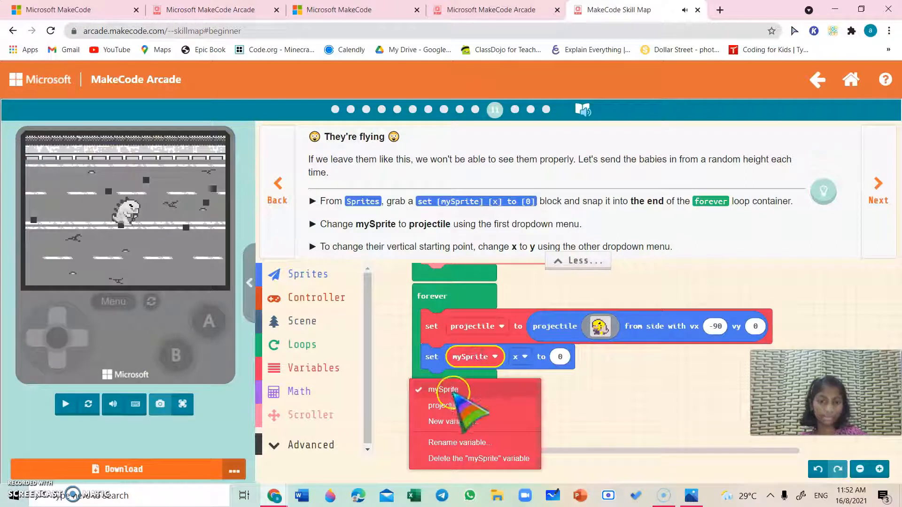
click(442, 404)
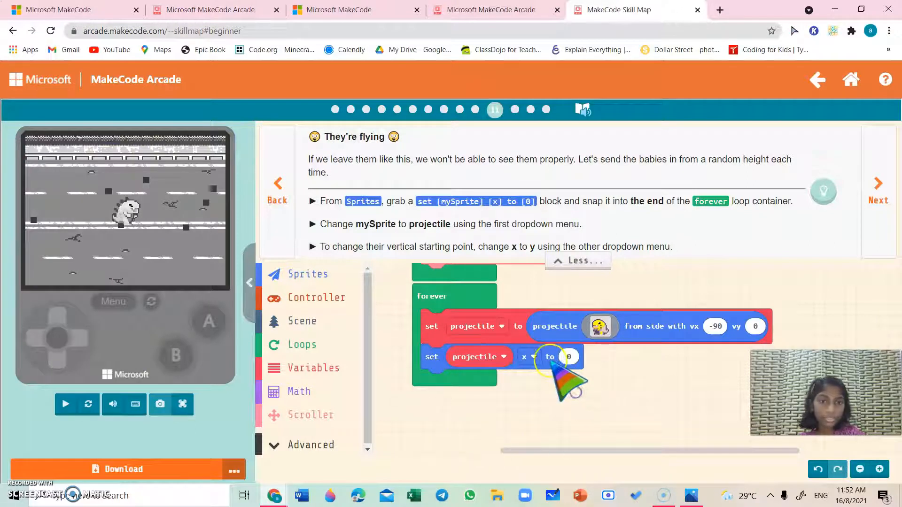
click(524, 357)
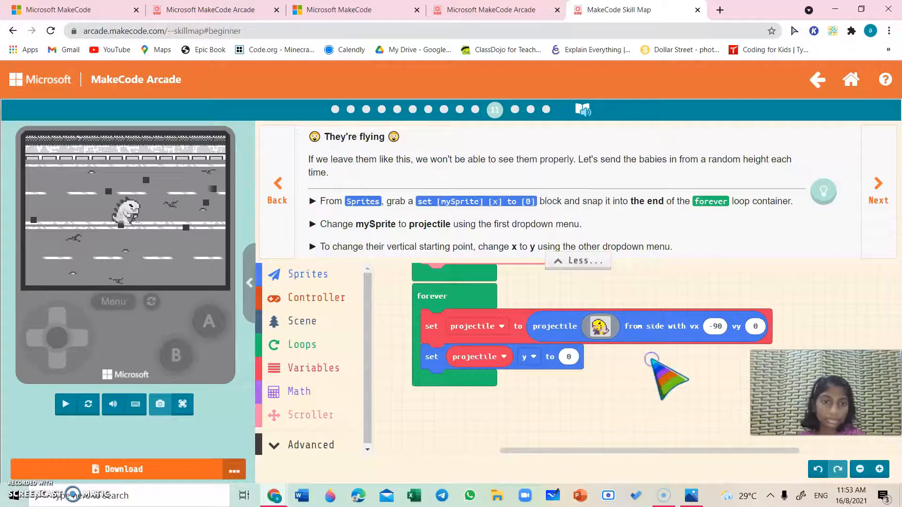
click(64, 404)
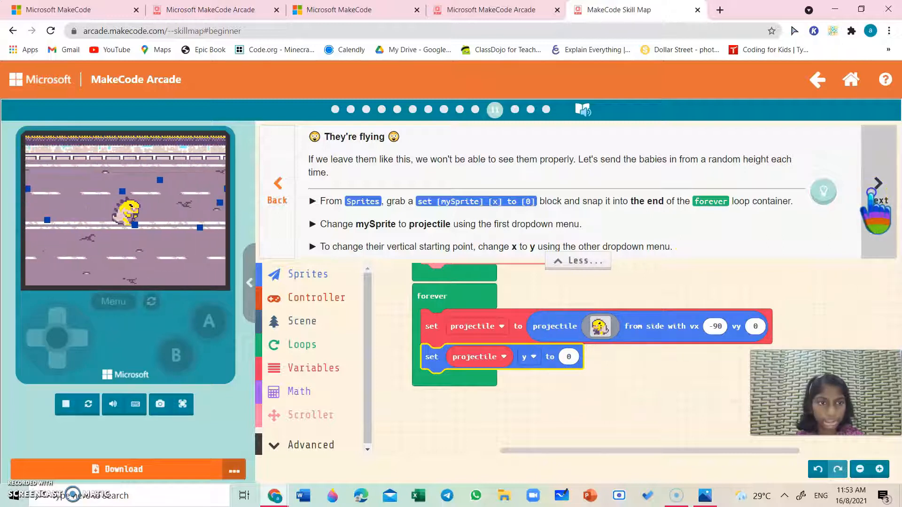
Replace the y value with pick random 10 to 115 from Math and run the game to test random heights
click(877, 167)
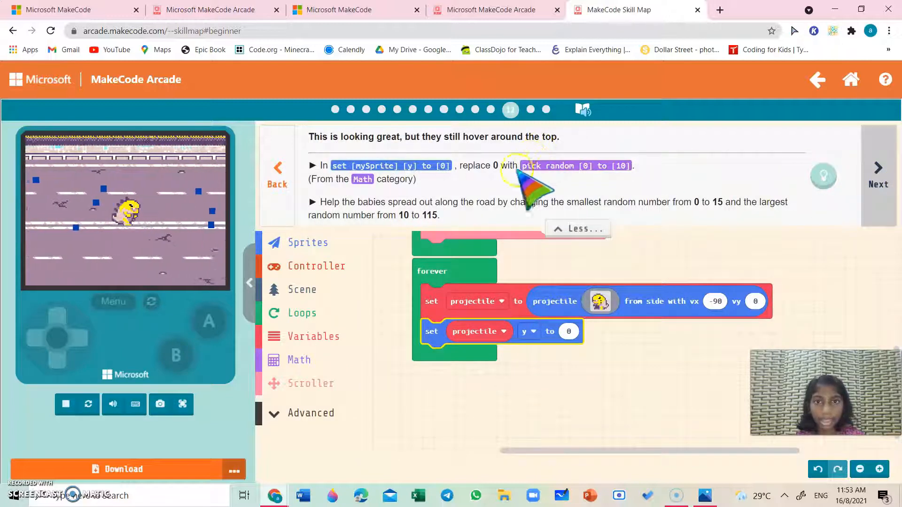
click(307, 242)
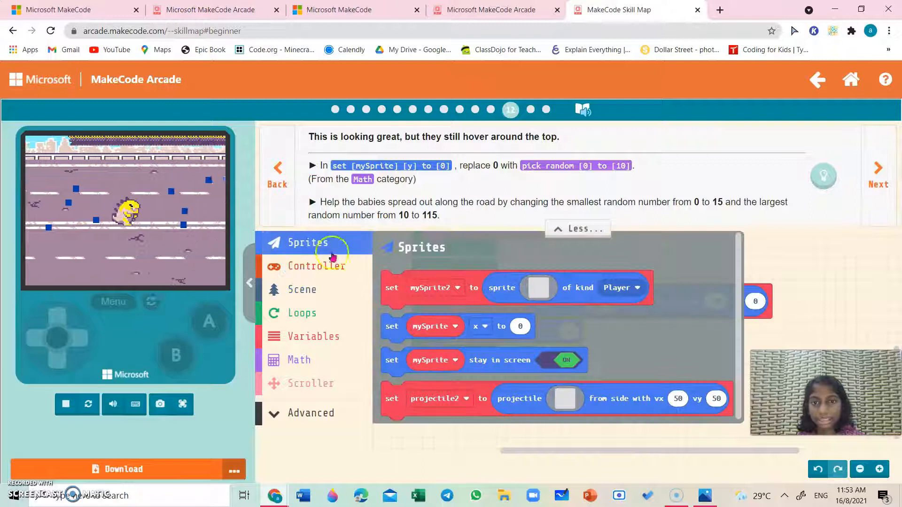
click(299, 360)
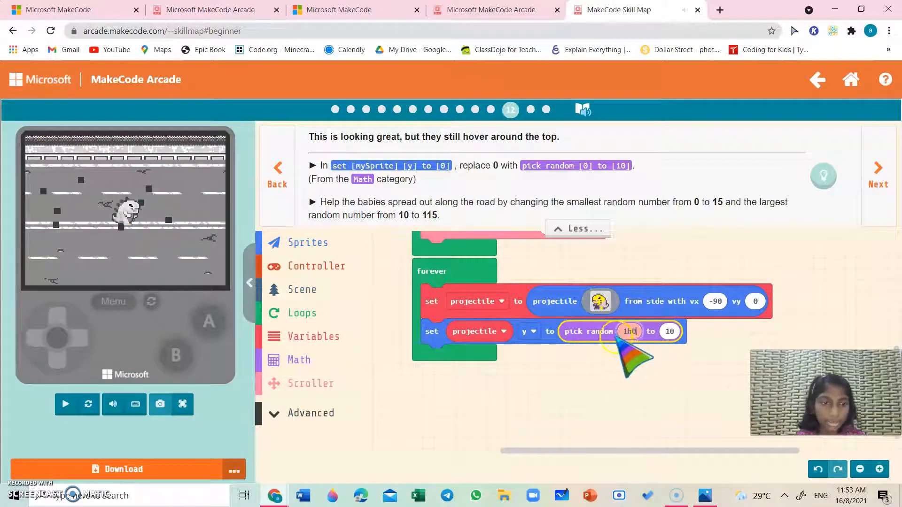
text(1)
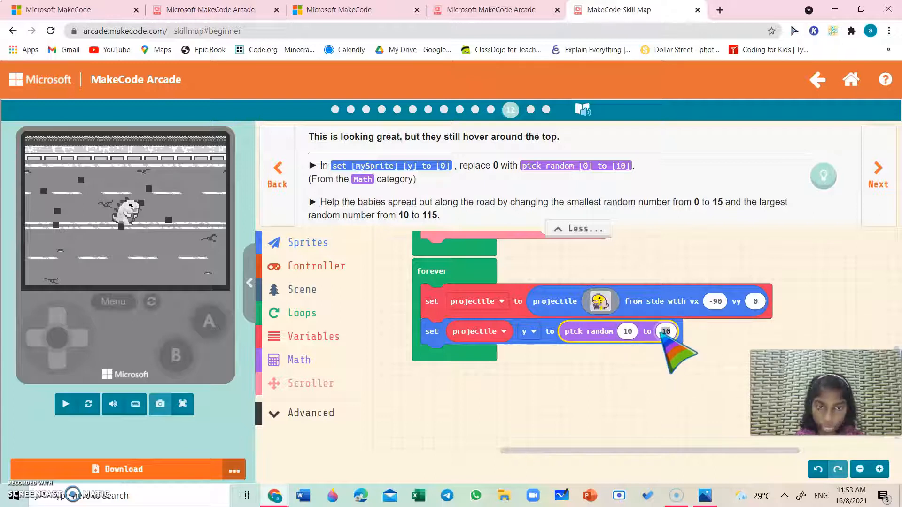
click(65, 404)
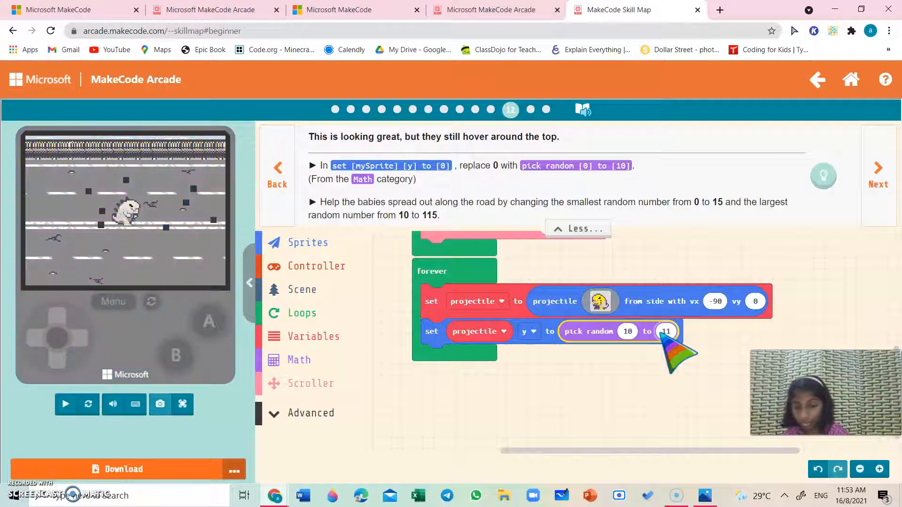
text(115)
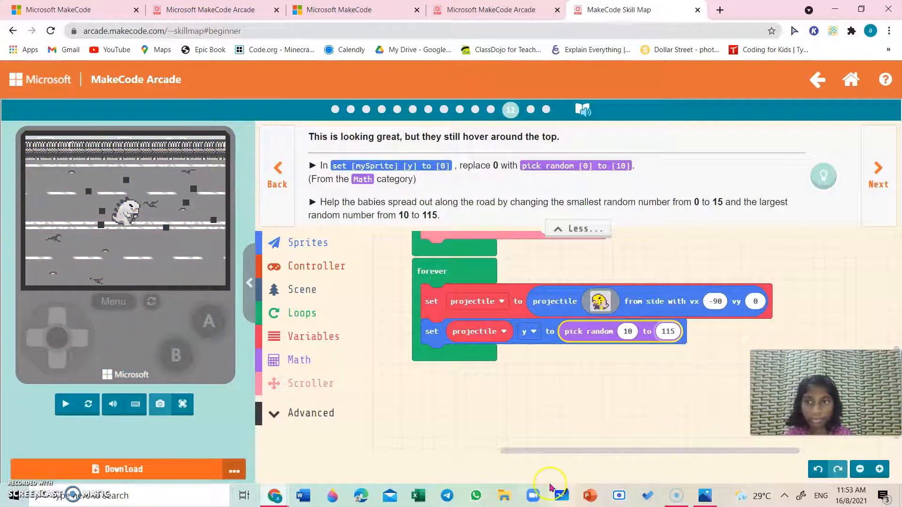
click(65, 404)
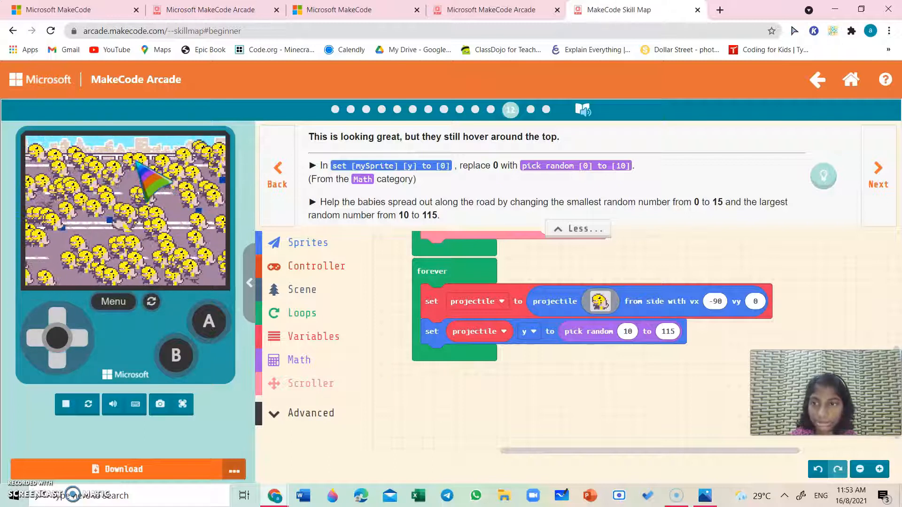
click(878, 167)
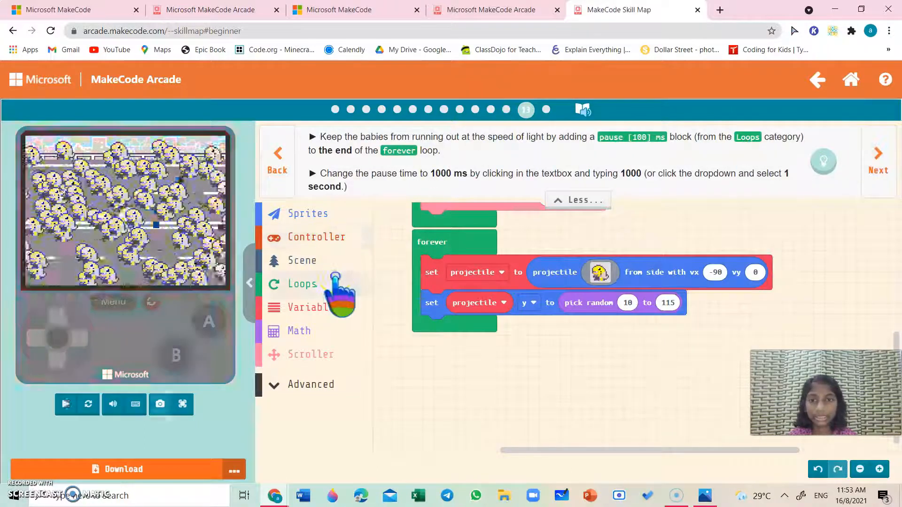
End the forever loop with a pause of 1000 ms from Loops
click(301, 284)
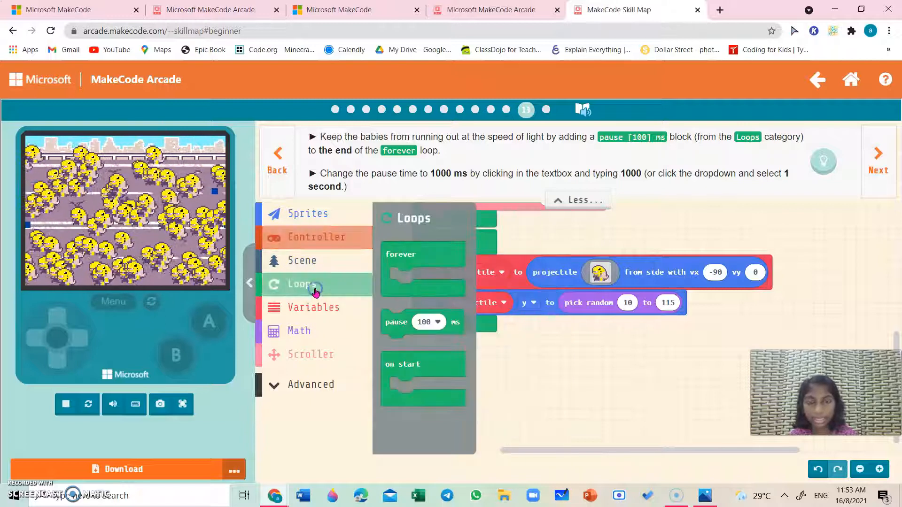
drag(397, 322, 426, 358)
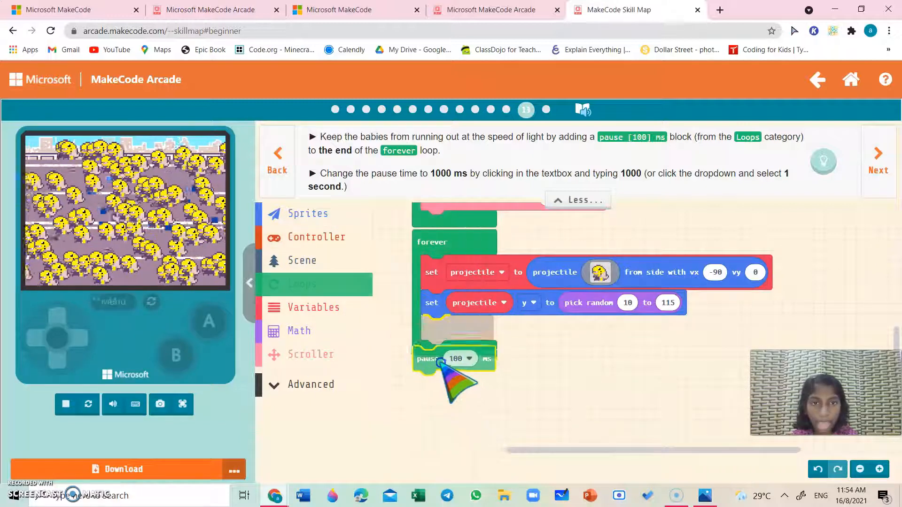
drag(455, 358, 485, 332)
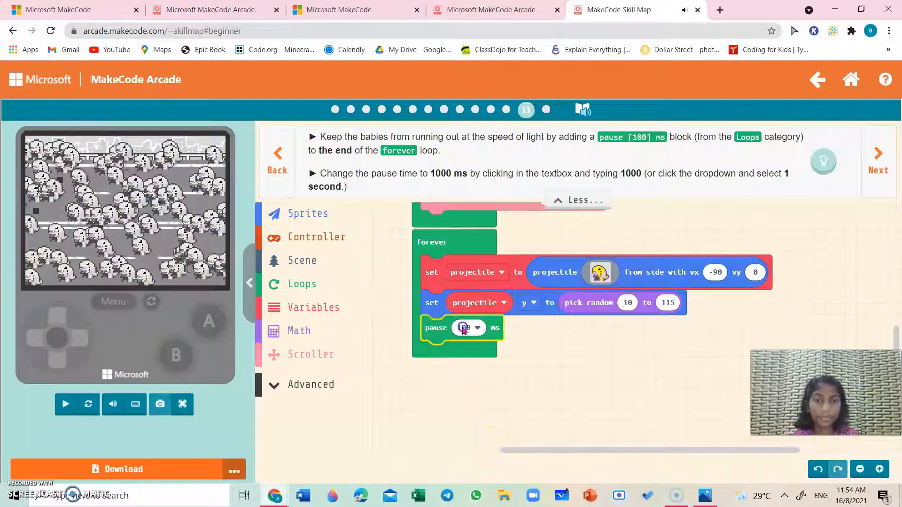
click(477, 328)
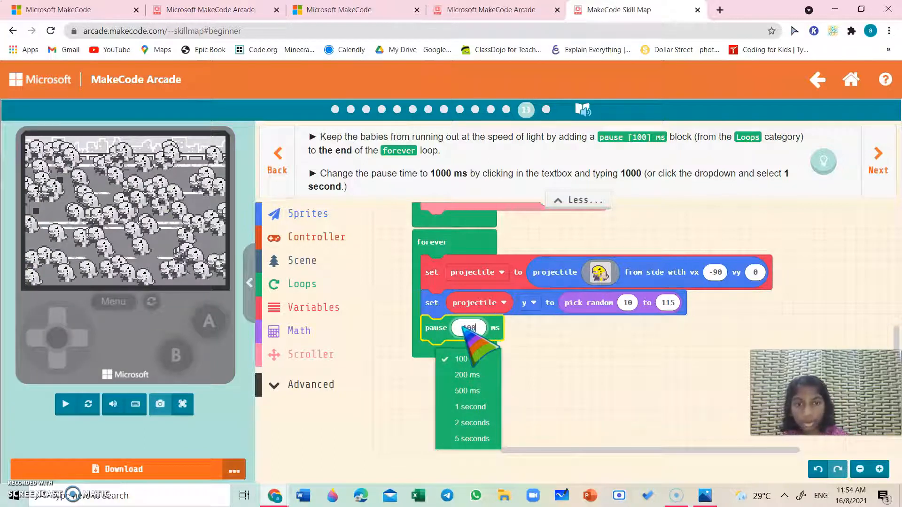
text(1000)
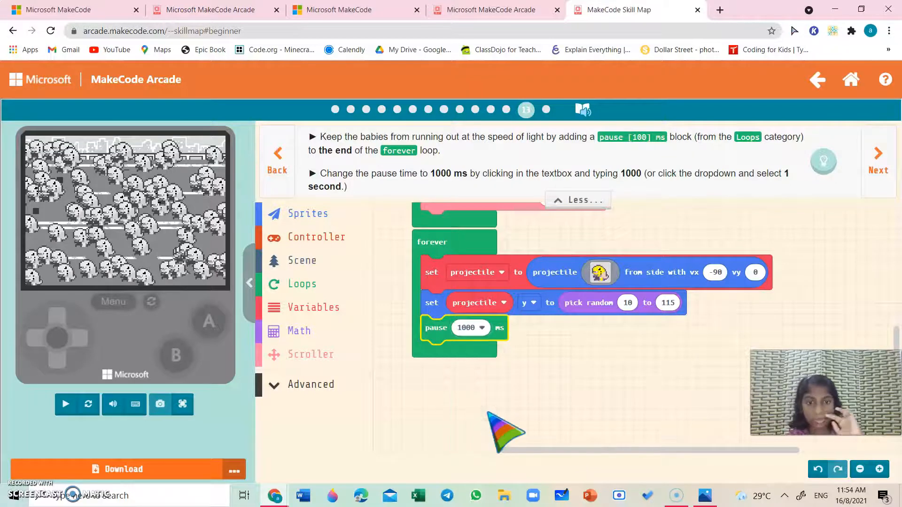
click(65, 404)
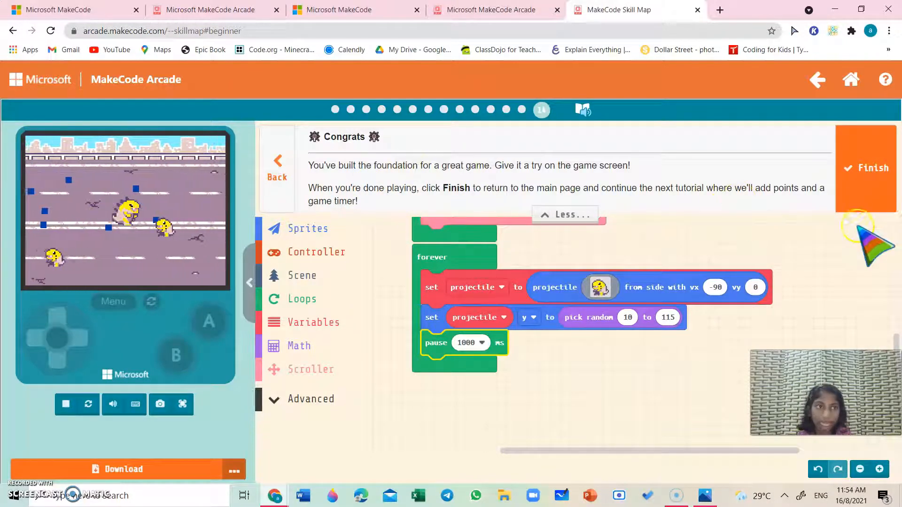
Finish the tutorial, then view Save the Baby Dinos and the locked Traffic Dodger on the skill map
click(866, 168)
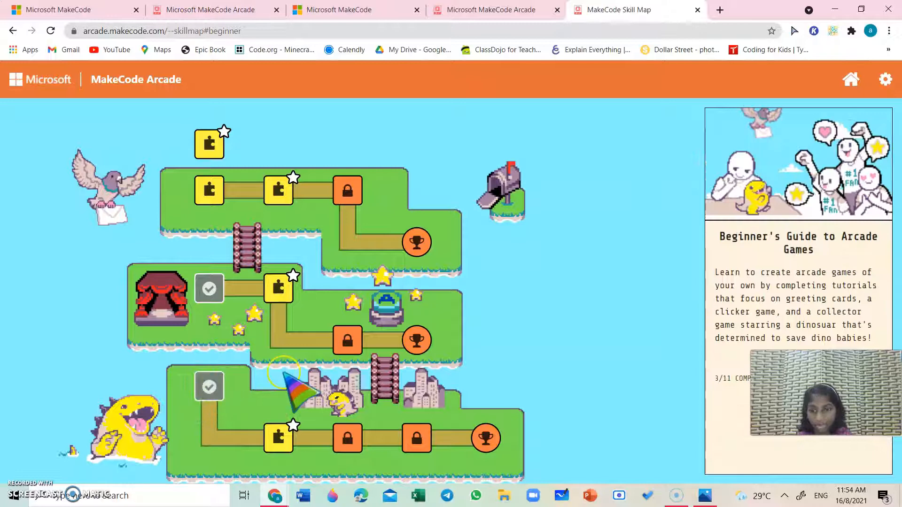
click(209, 386)
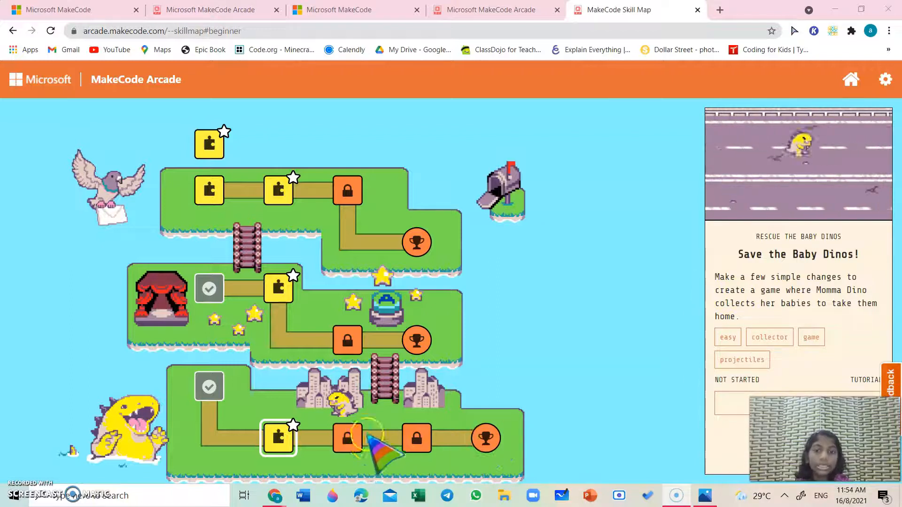
click(347, 437)
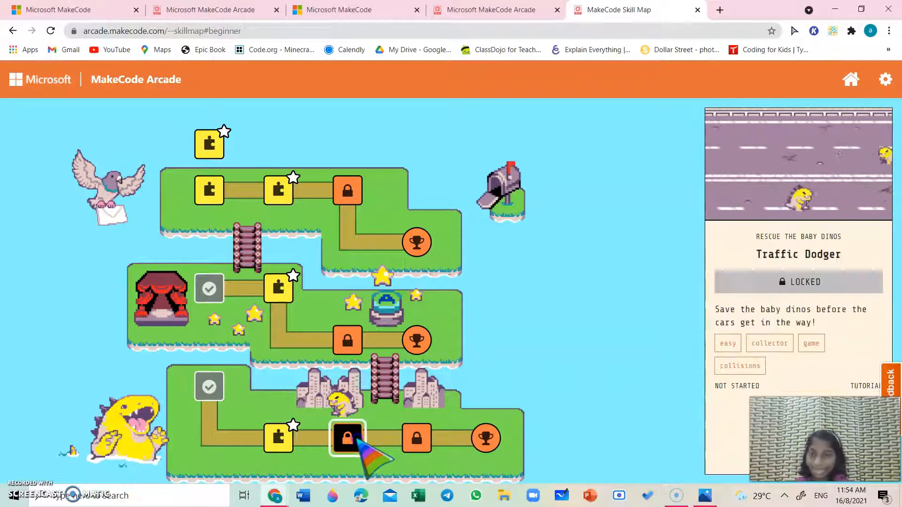